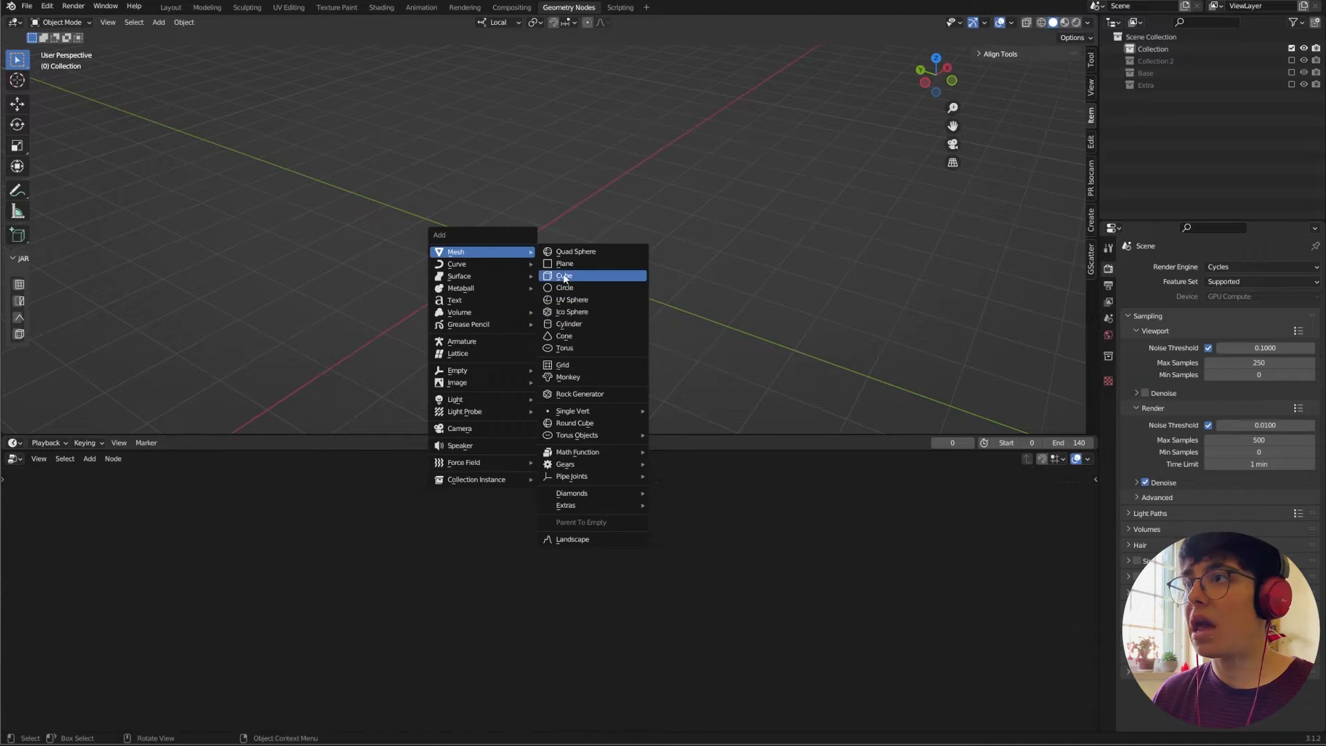
Add a plane, give it a new geometry node tree, and feed a Cube primitive node into the output.
click(564, 262)
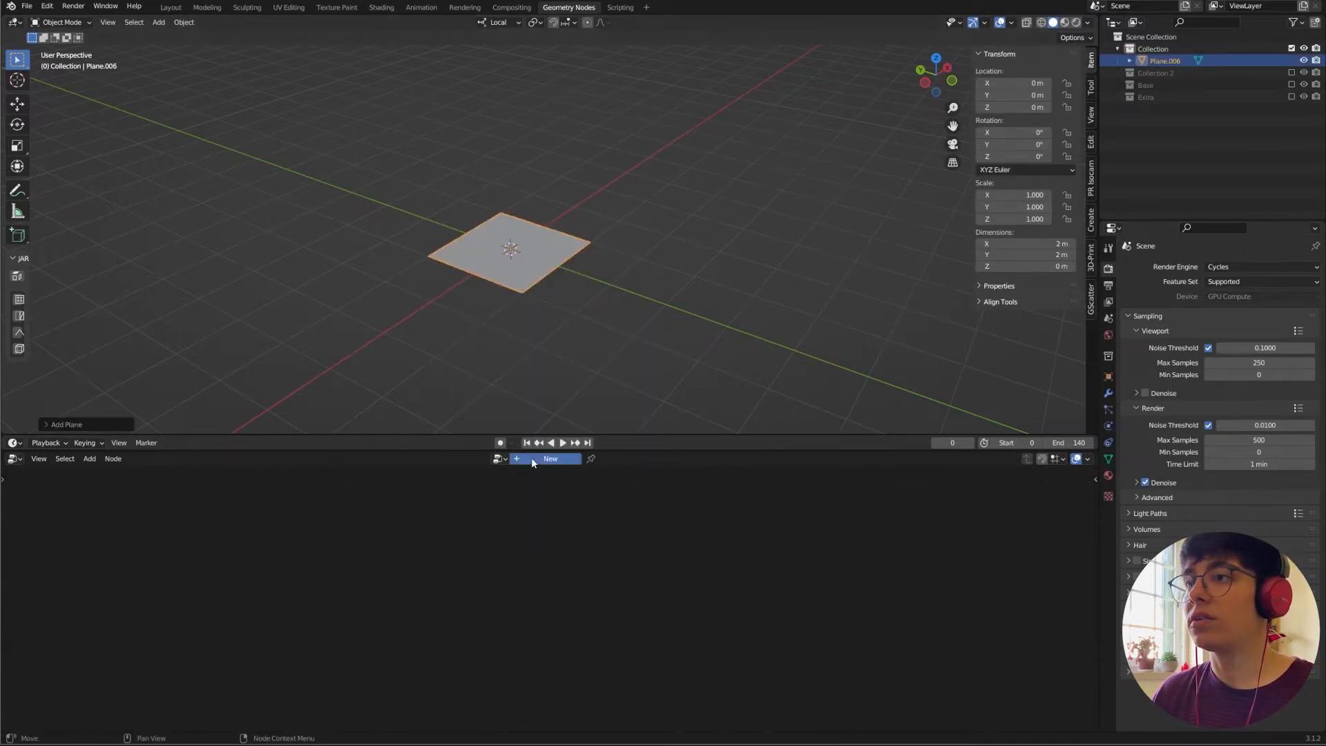
click(548, 458)
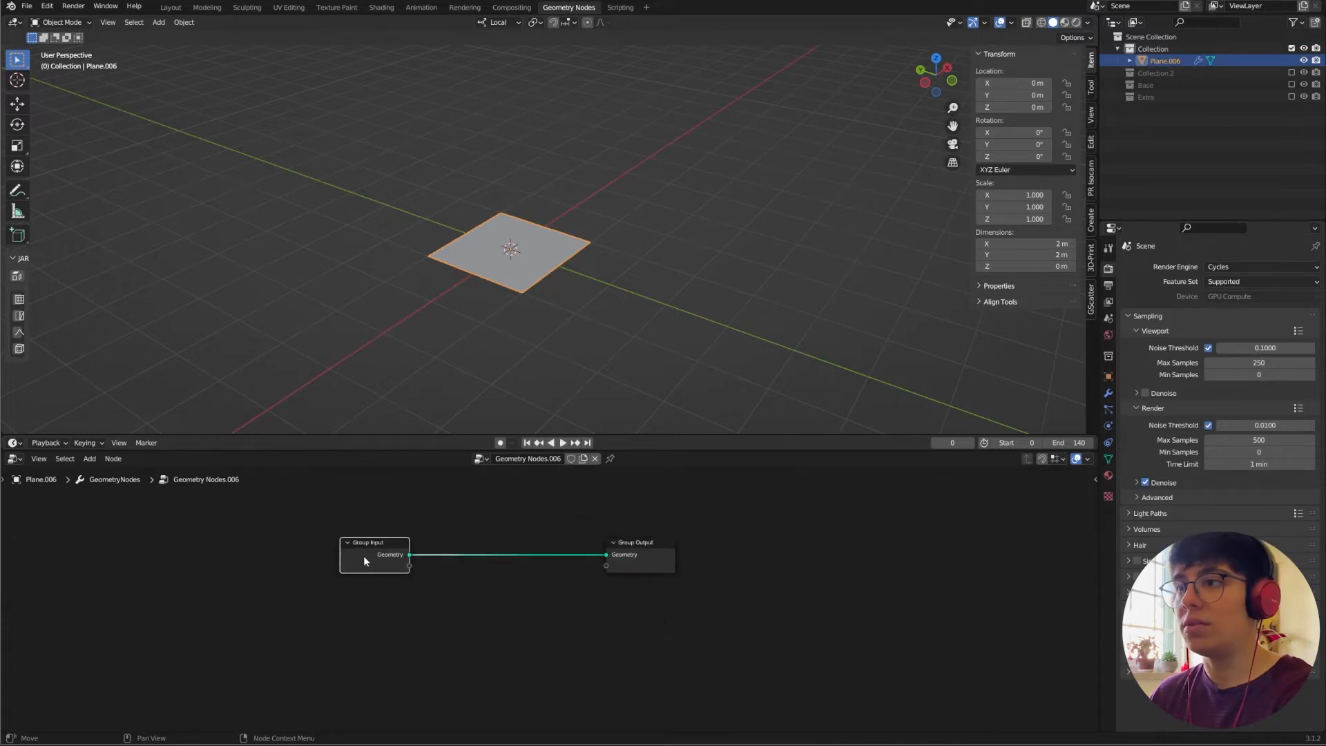
click(89, 459)
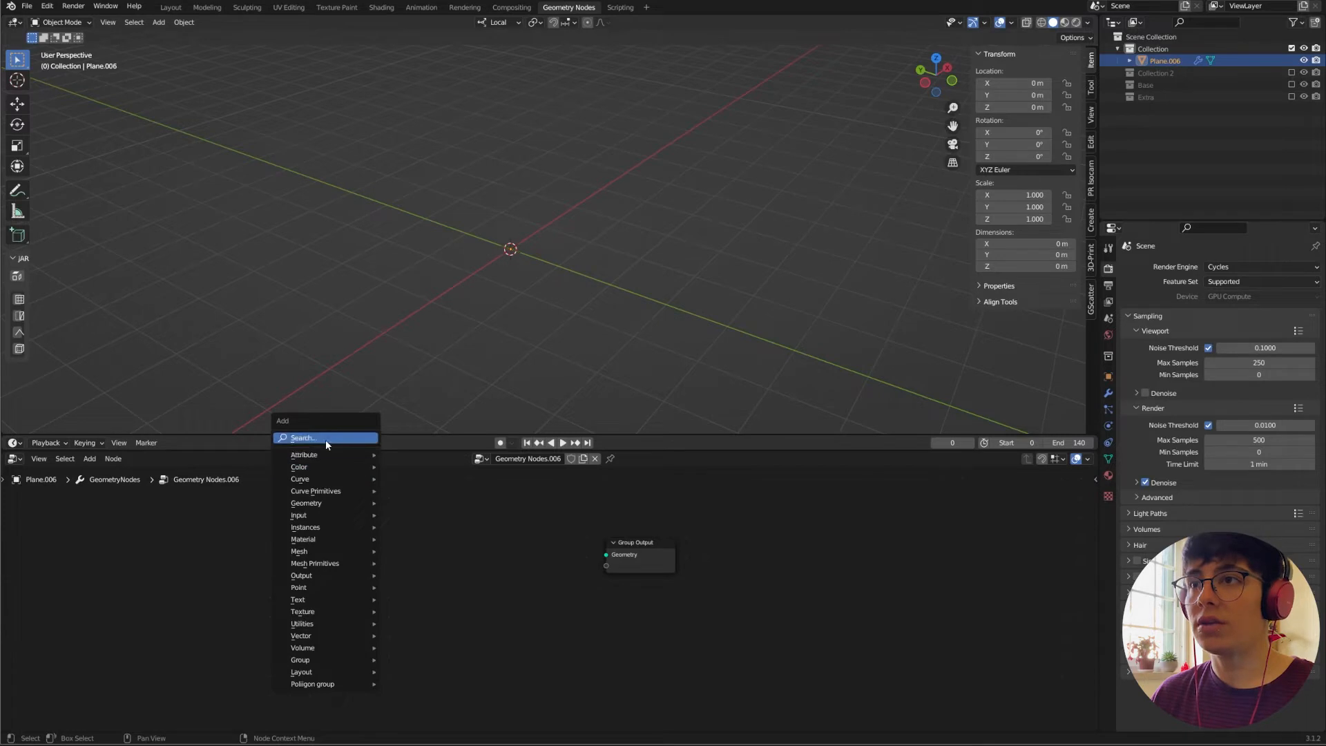
text(cub)
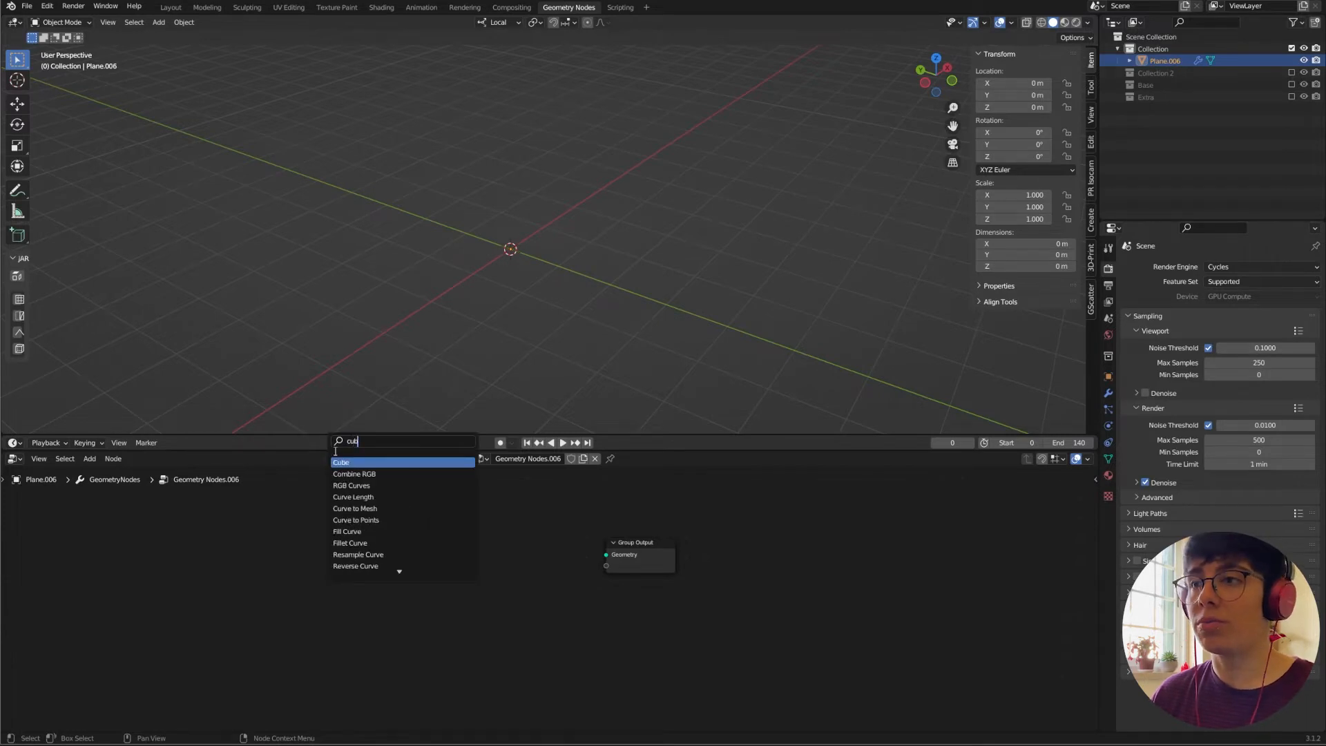
click(340, 461)
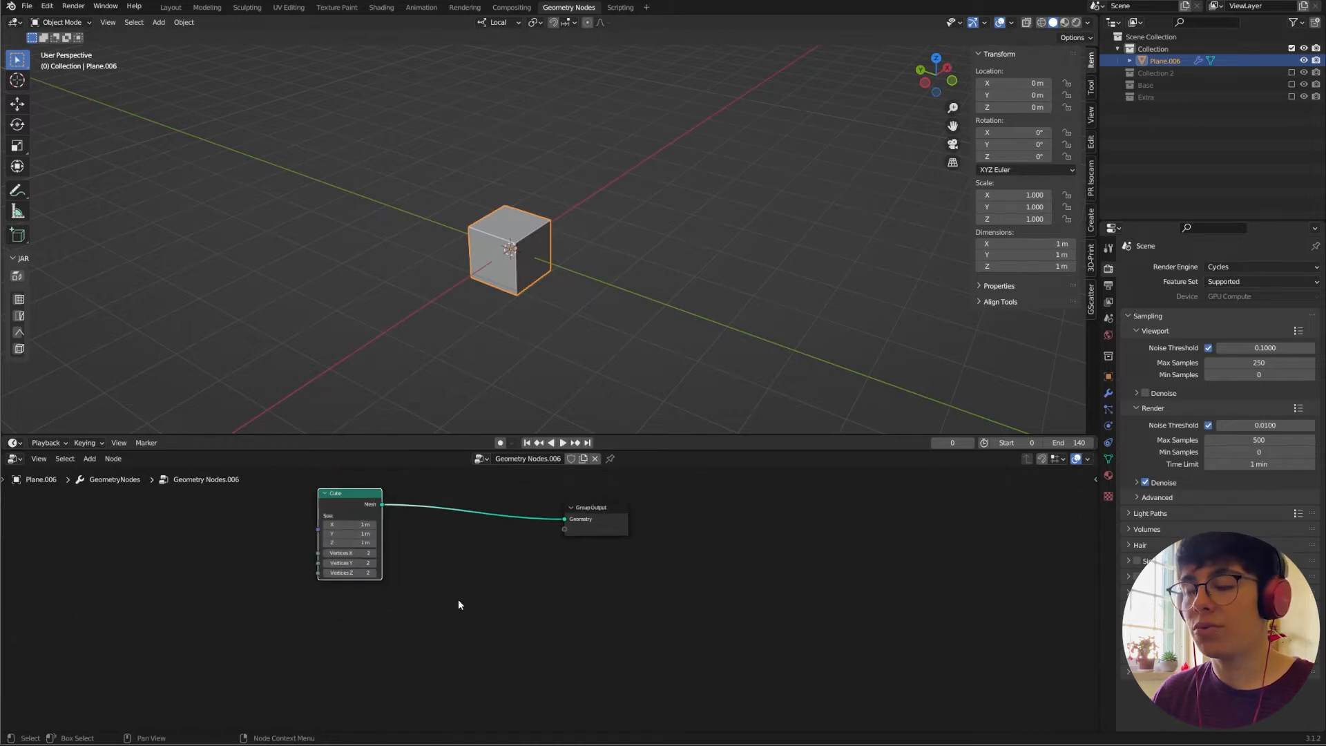
mouse_move(451, 591)
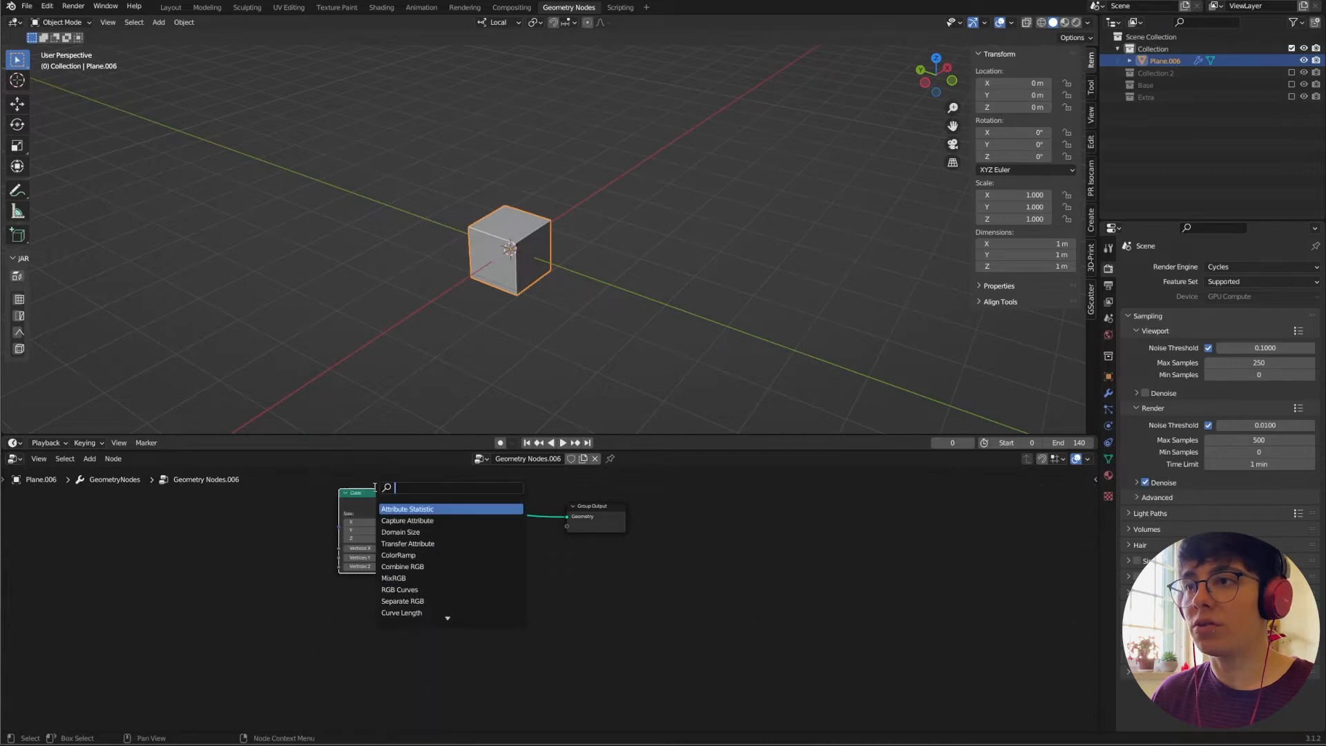
Insert an Instance on Points node after the Cube node and add a separate cube object to the scene.
text(inst)
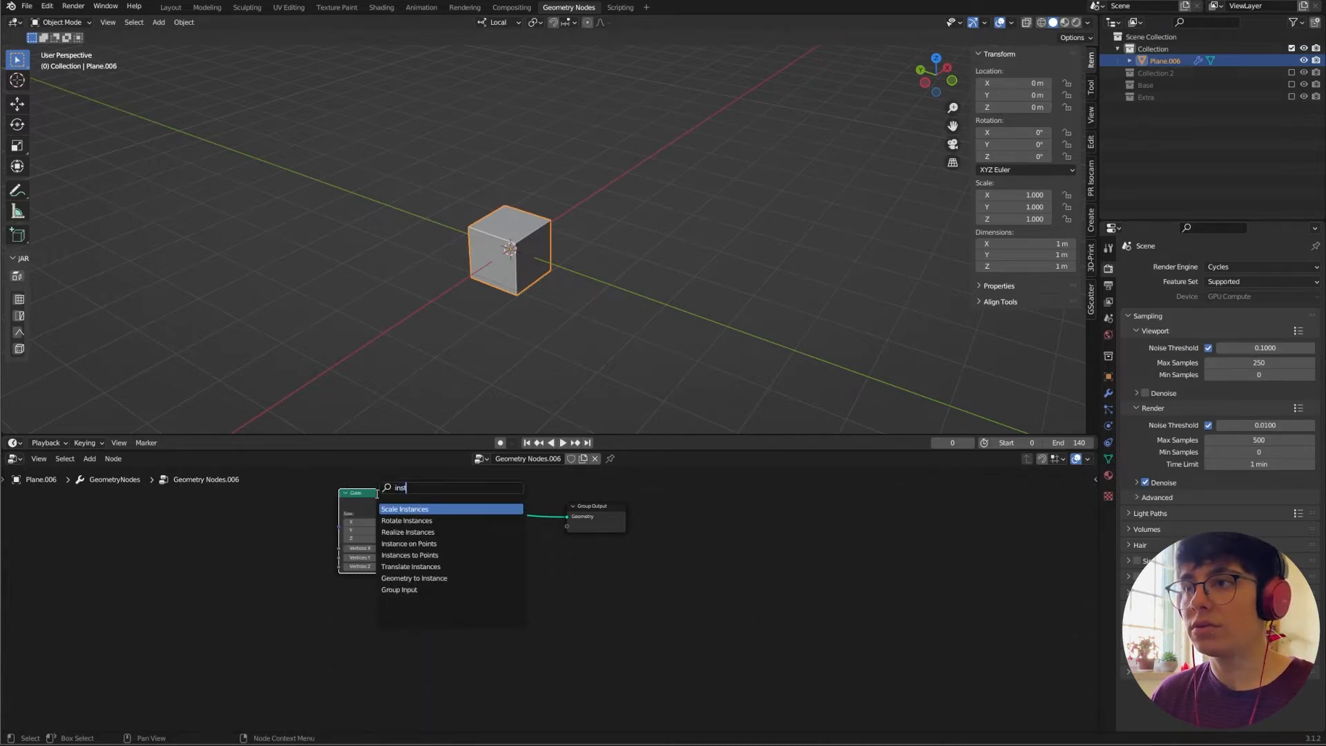
click(409, 543)
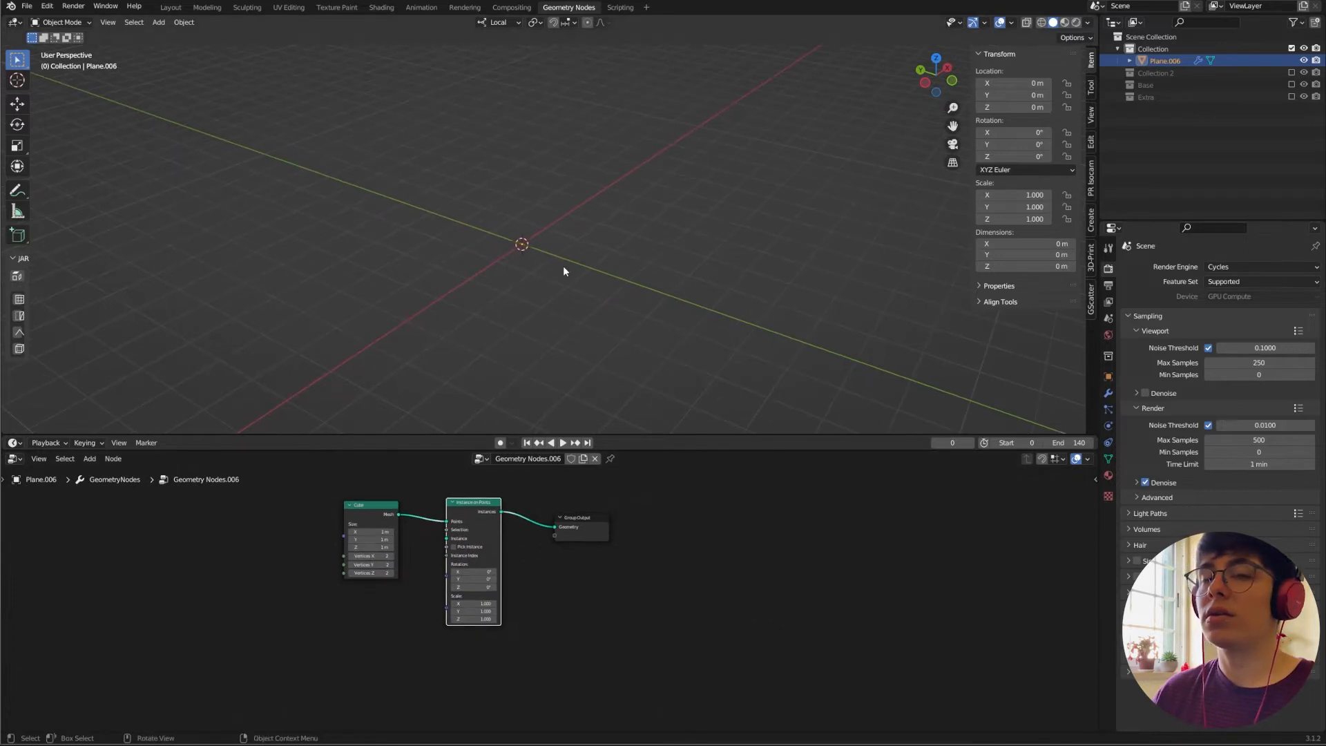
mouse_move(571, 228)
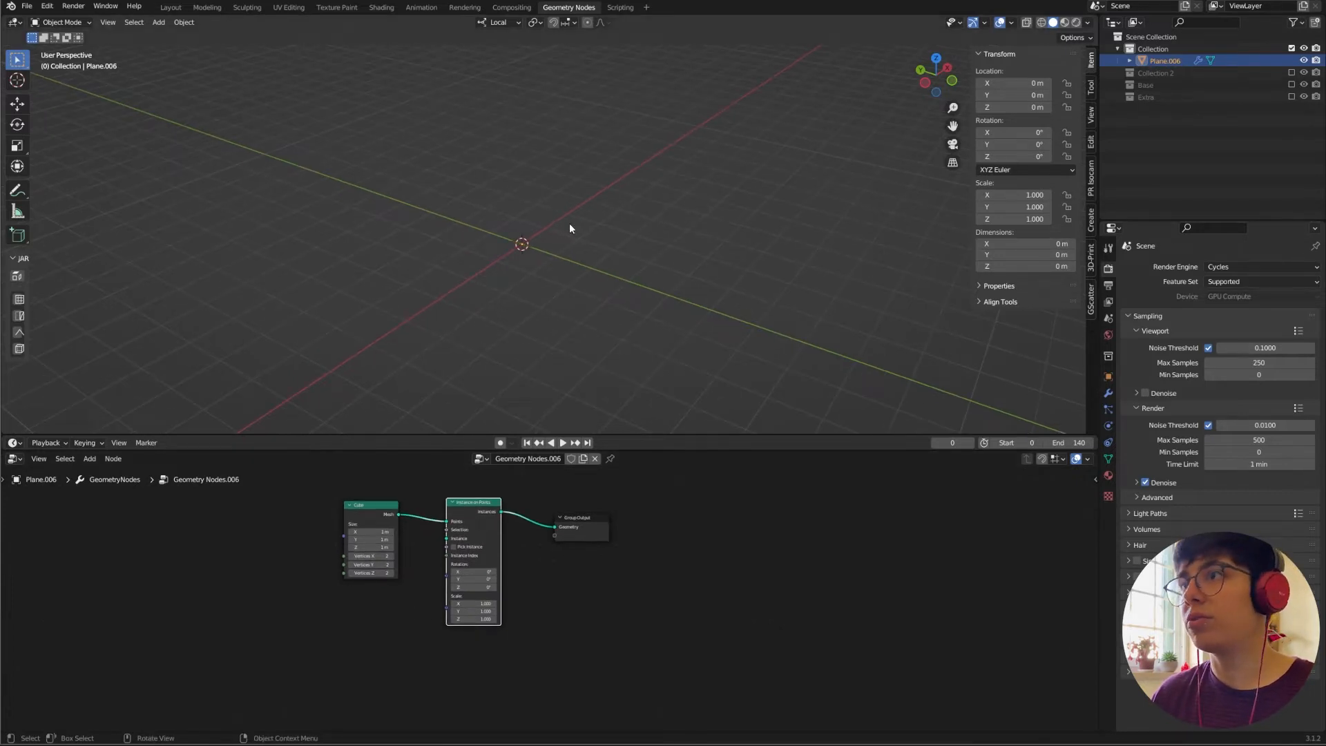
mouse_move(492, 266)
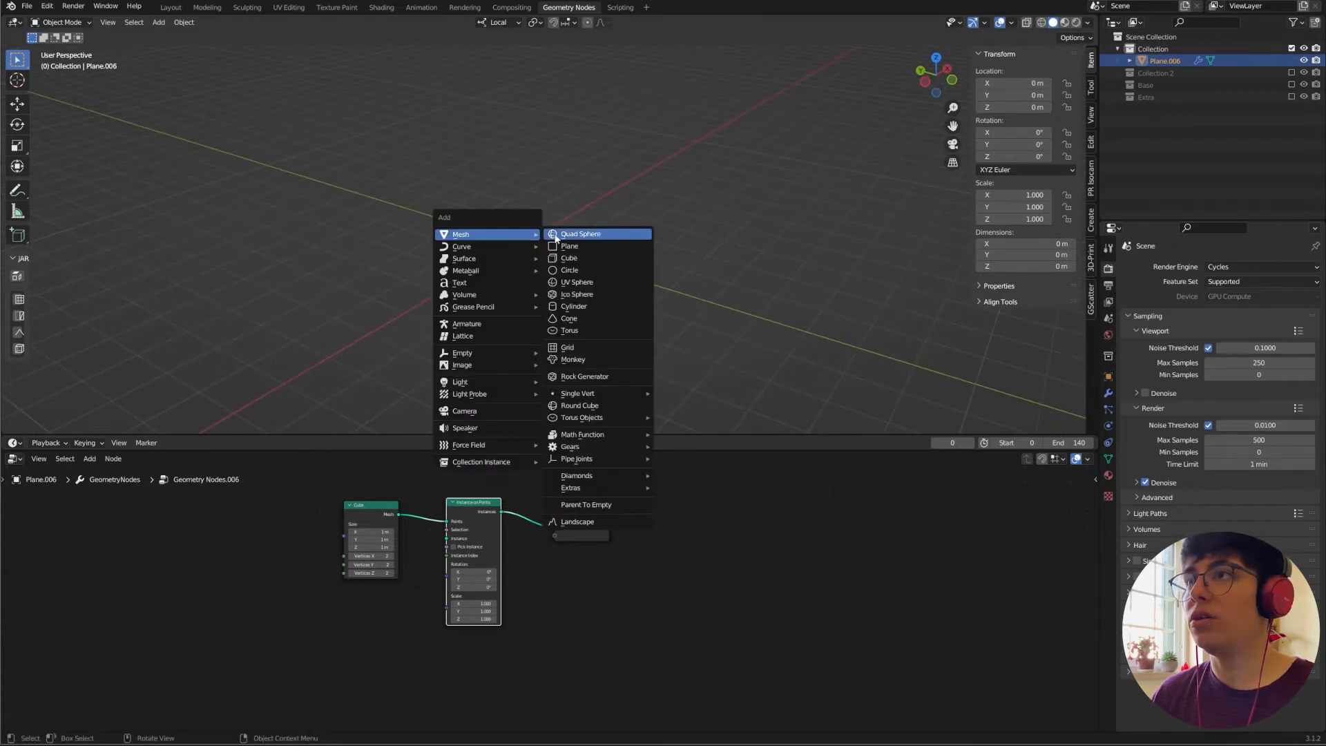
click(569, 259)
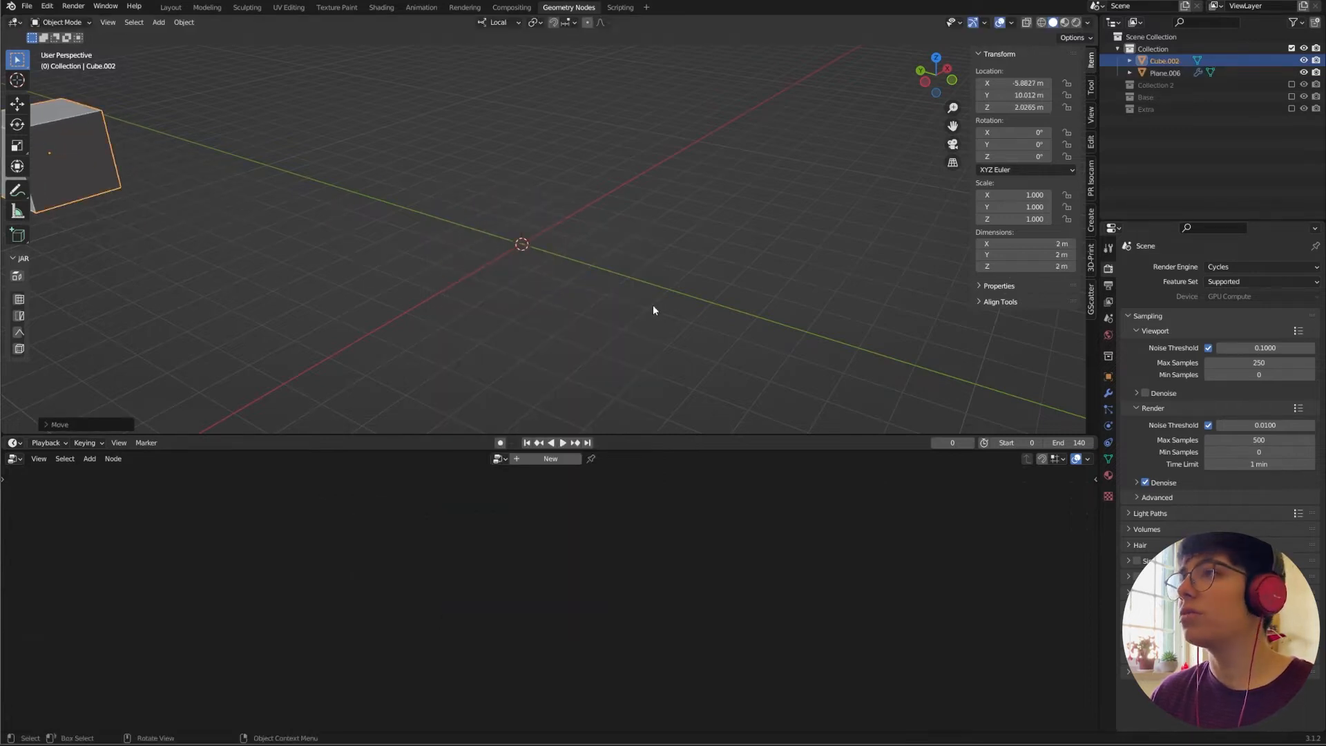
Reselect the plane so its node tree can use the separate cube as the instance object.
click(1164, 74)
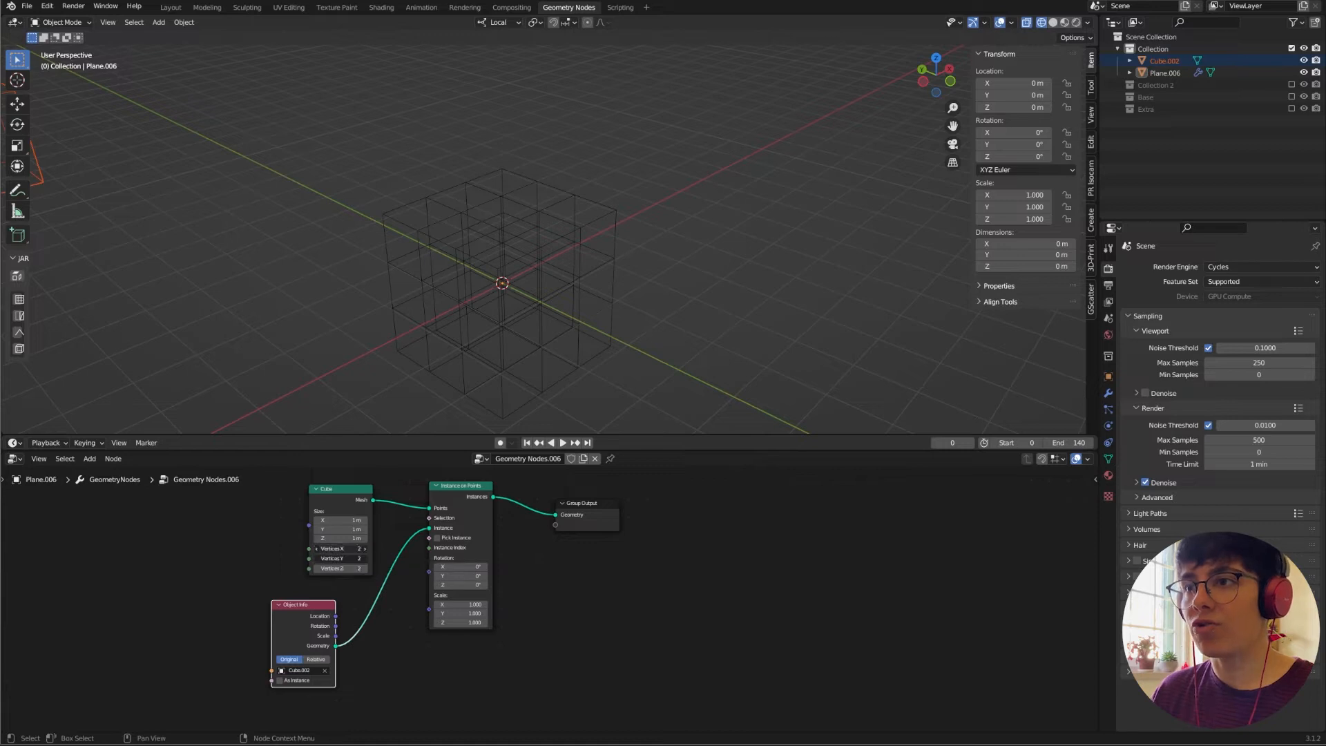
Set the Cube node to 10 vertices per side and shrink the instance scale to about 0.055.
click(338, 548)
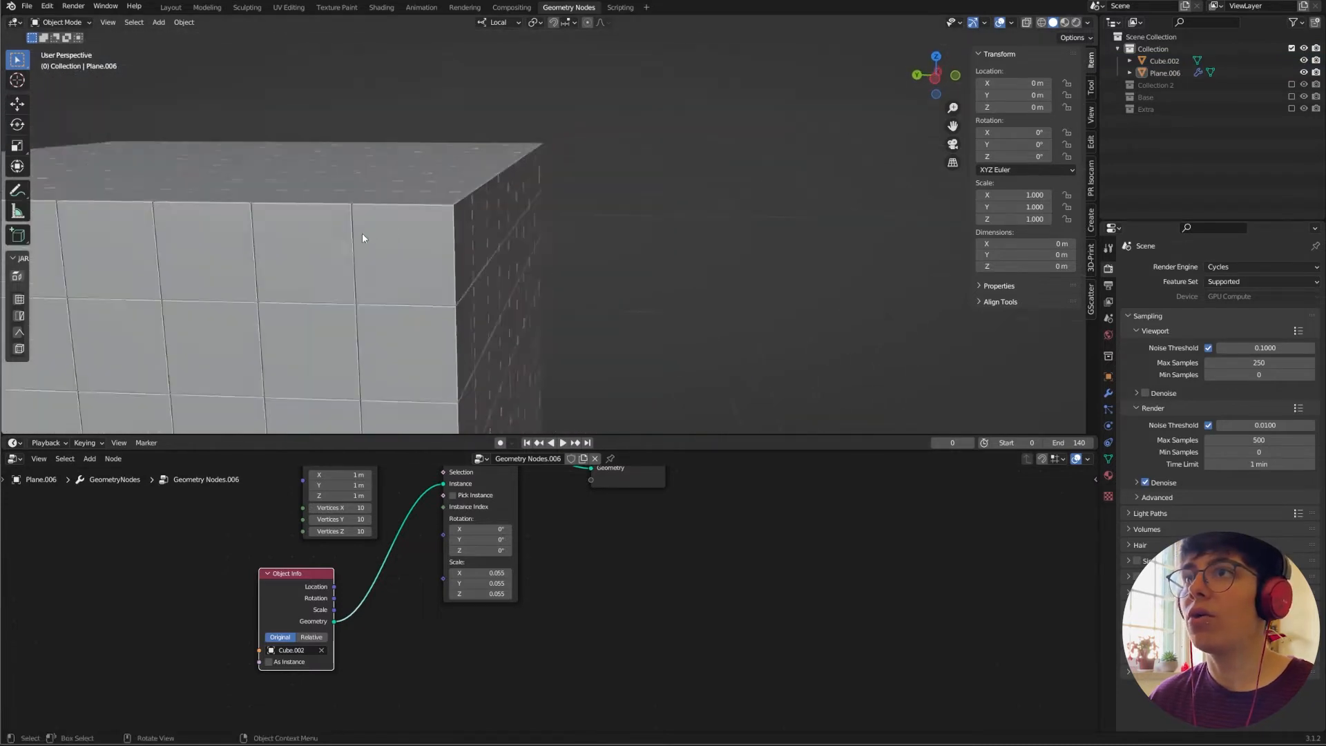
drag(363, 239, 469, 179)
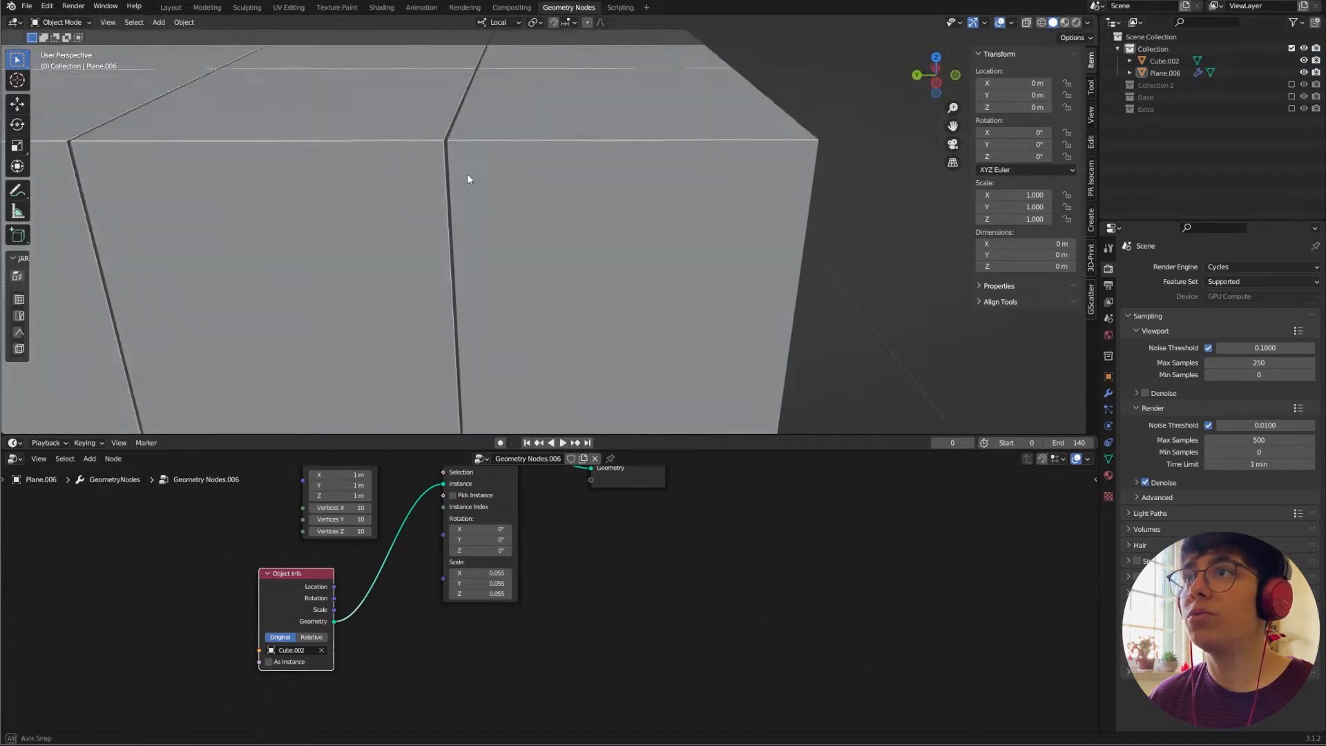
double_click(458, 571)
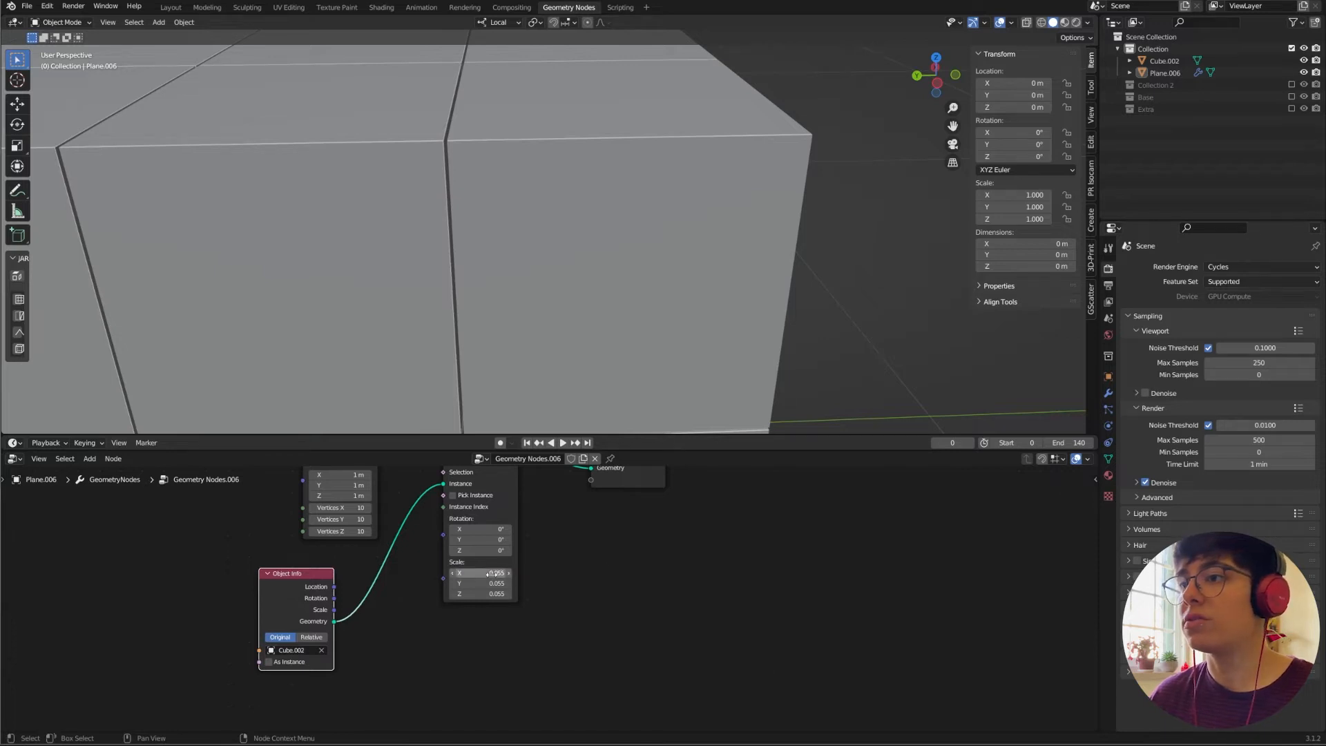
double_click(479, 572)
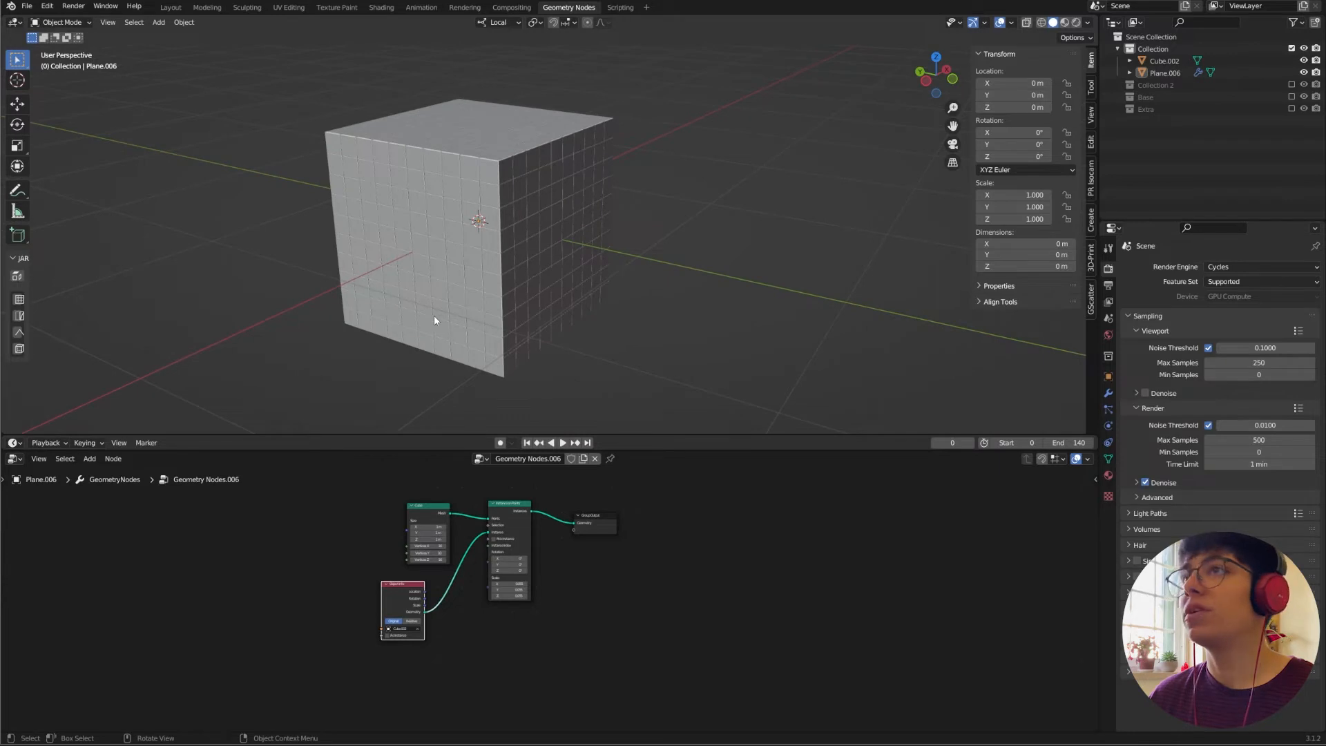
mouse_move(332, 507)
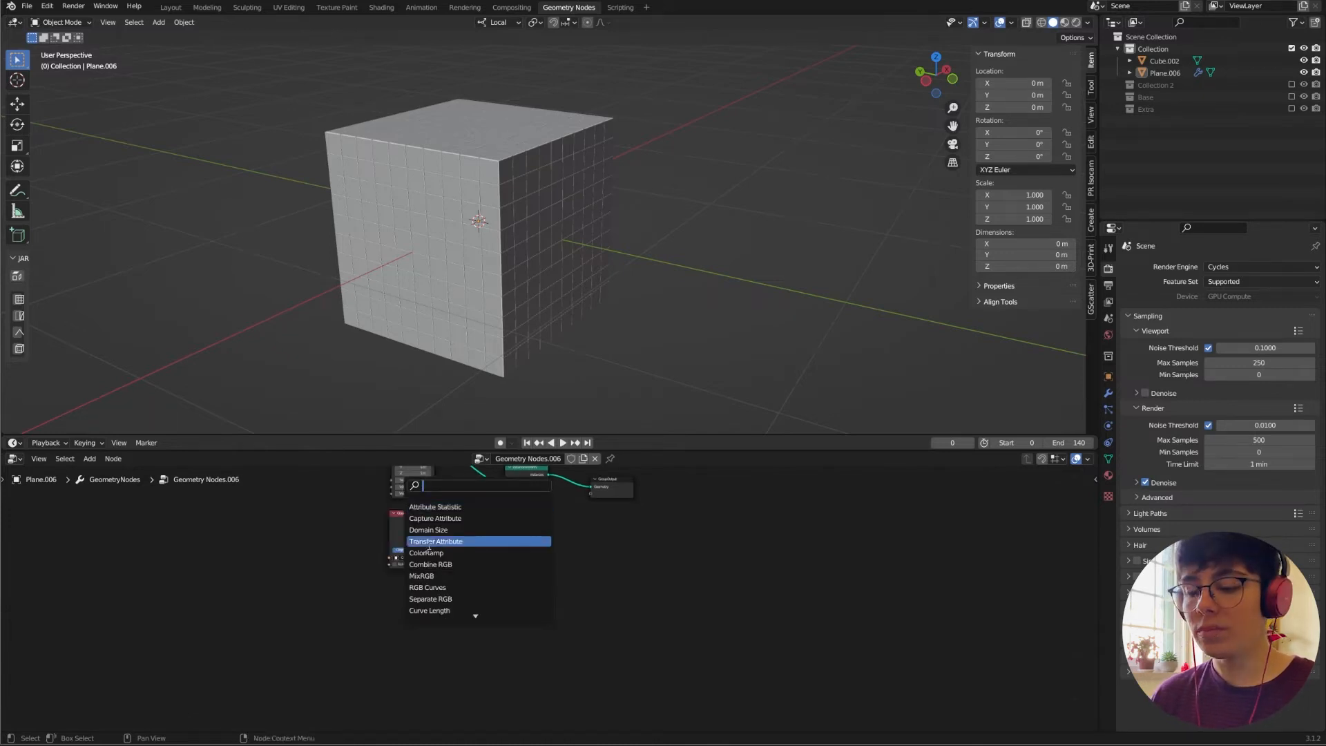
Add a ColorRamp into the Scale input and a Noise Texture to drive its Fac.
click(435, 542)
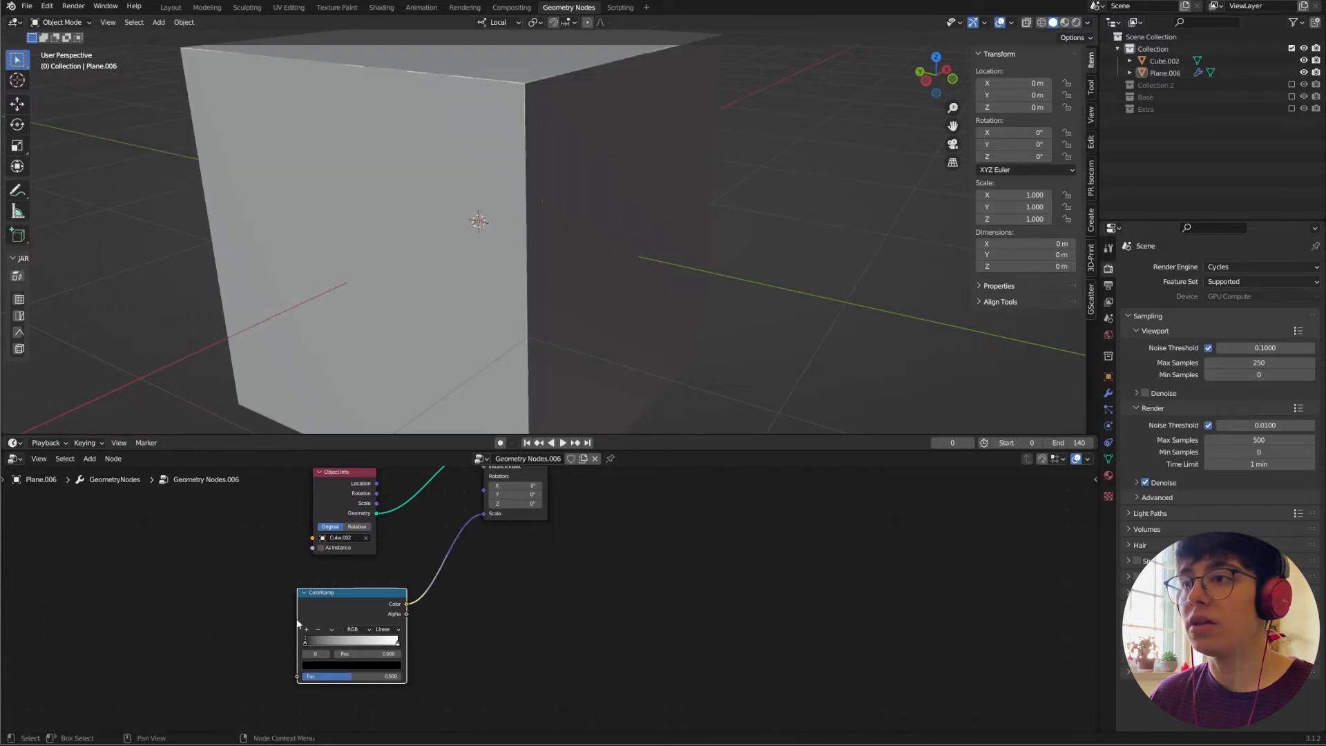
click(88, 458)
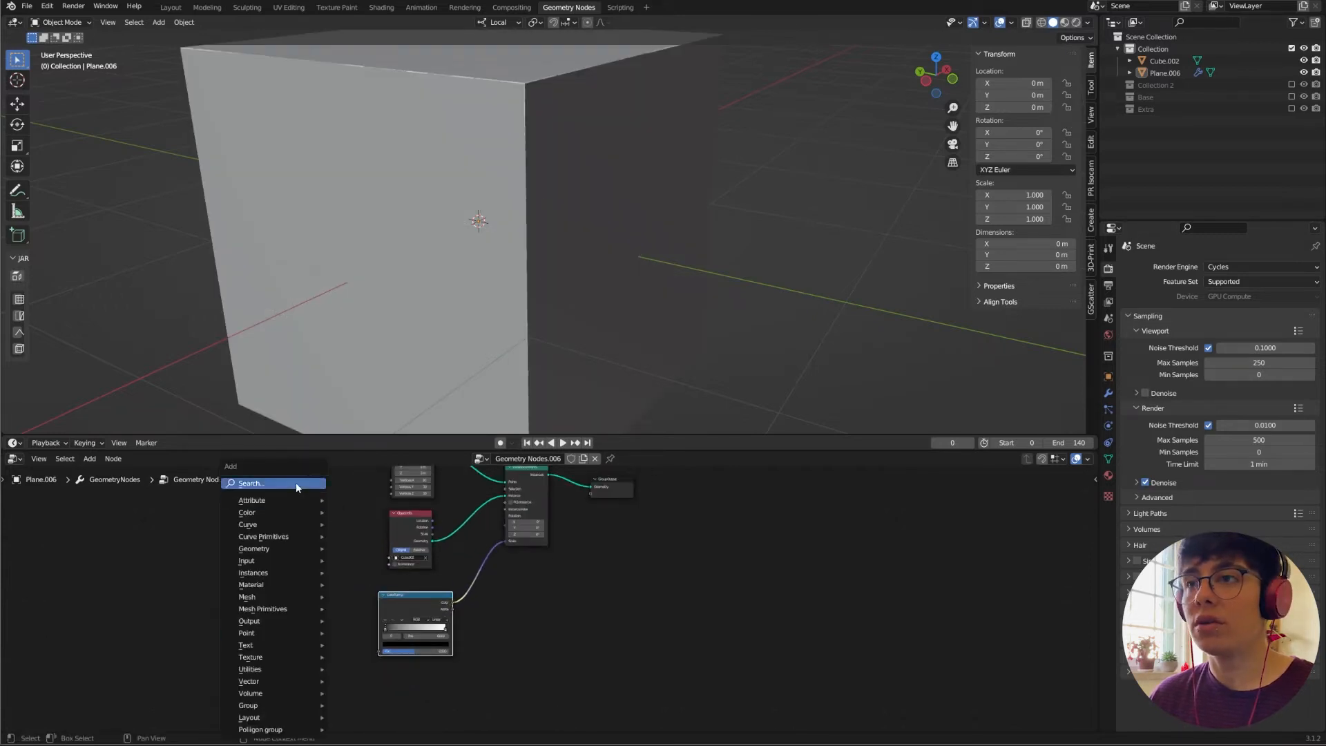
text(no)
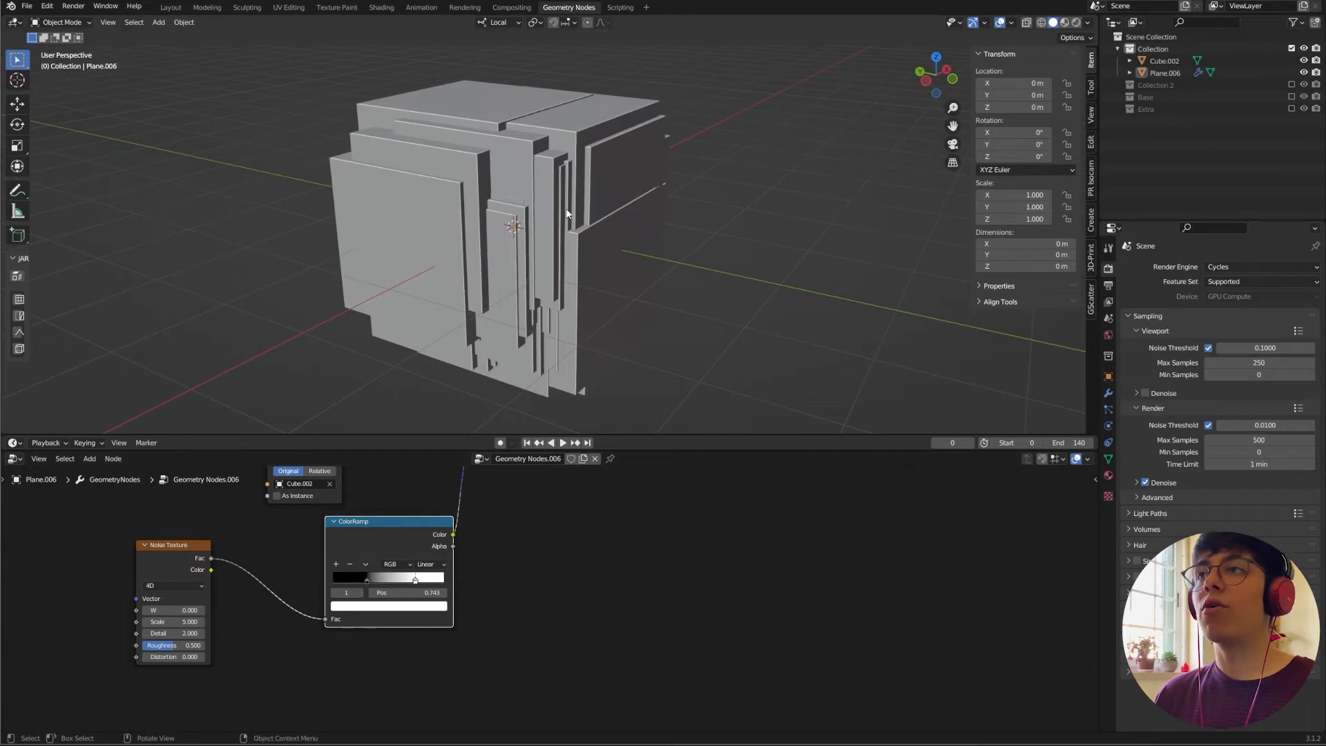
mouse_move(414, 582)
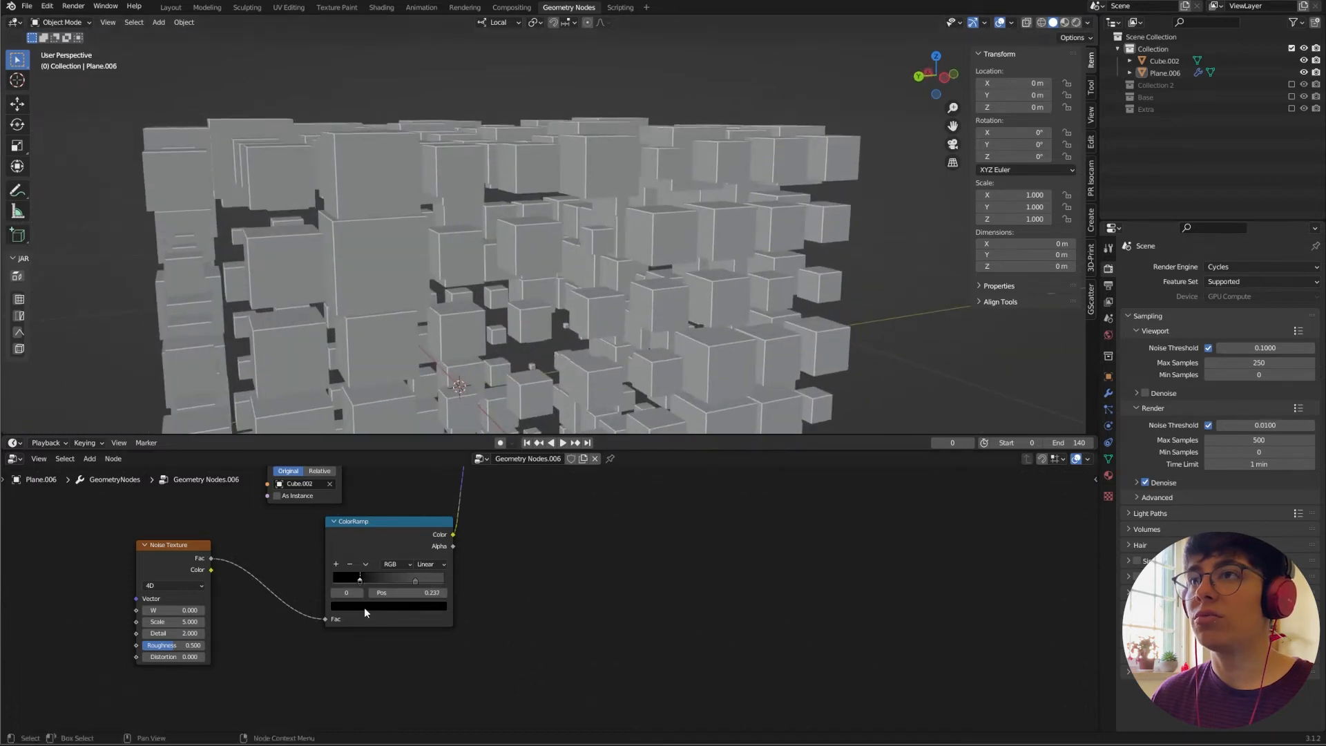
Tune the color ramp stops so the block breaks into varied-size cubes with gaps.
click(345, 578)
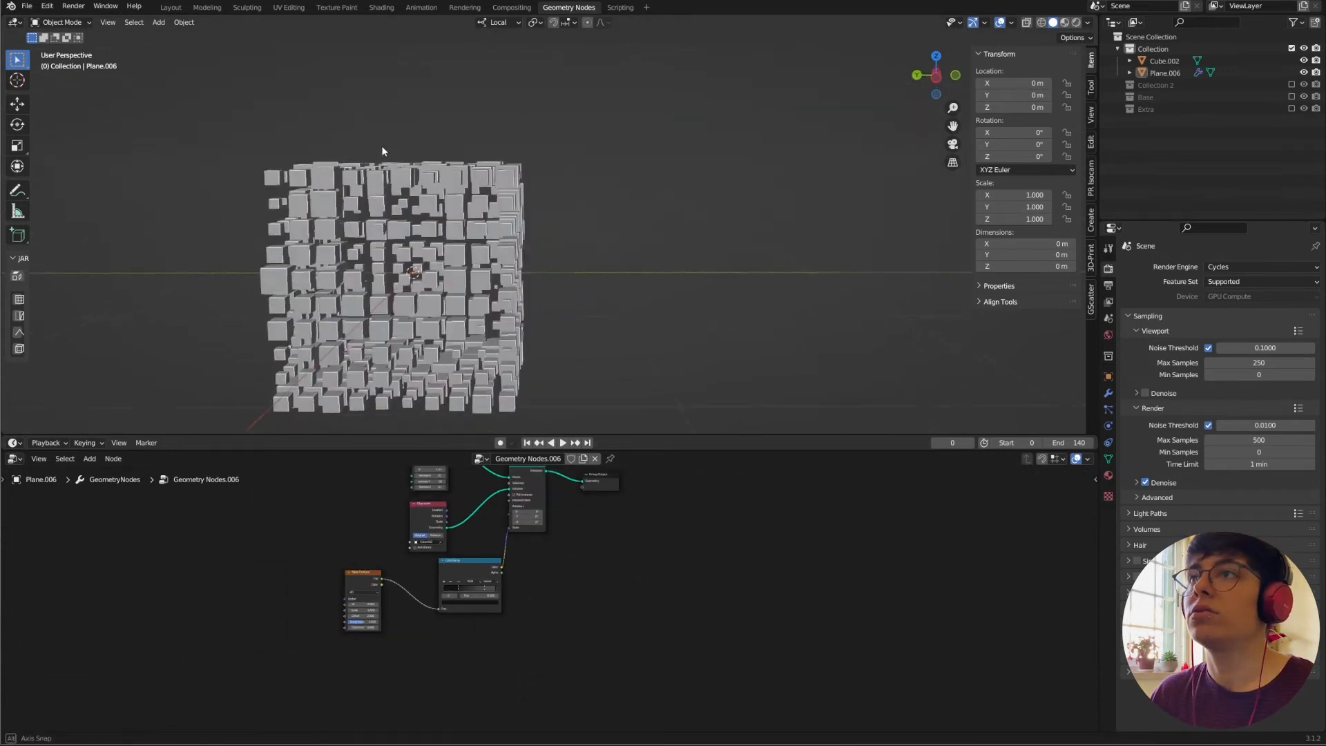
drag(382, 152, 385, 223)
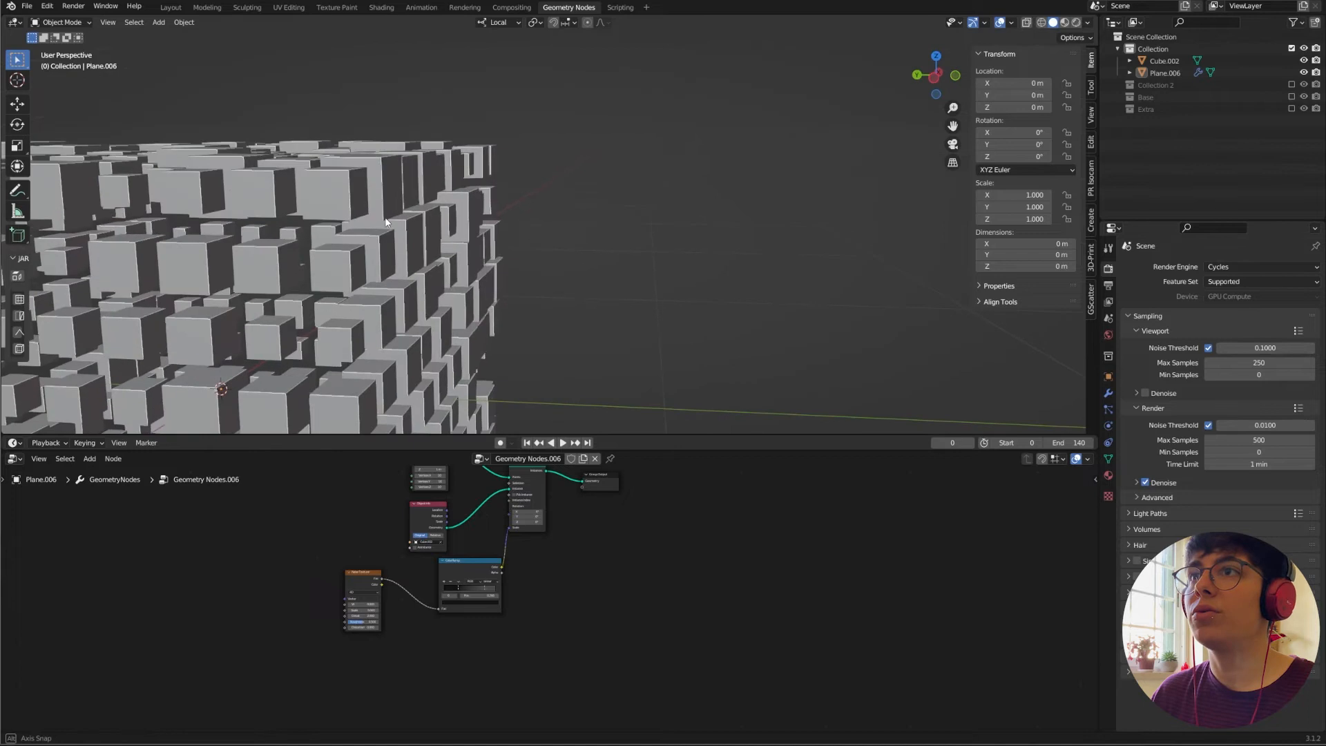
drag(386, 222, 208, 243)
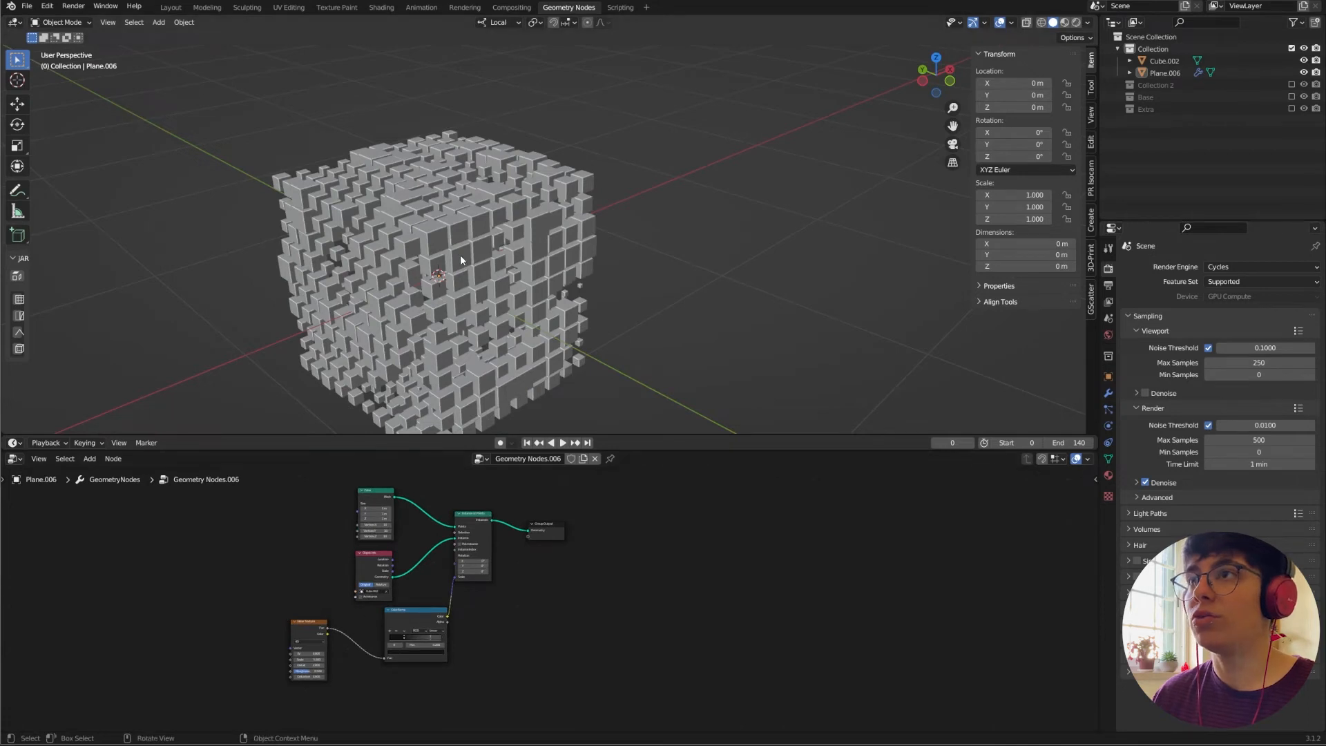
Duplicate Plane.006, make the copy's node group single-user, and scale the original up slightly.
click(462, 258)
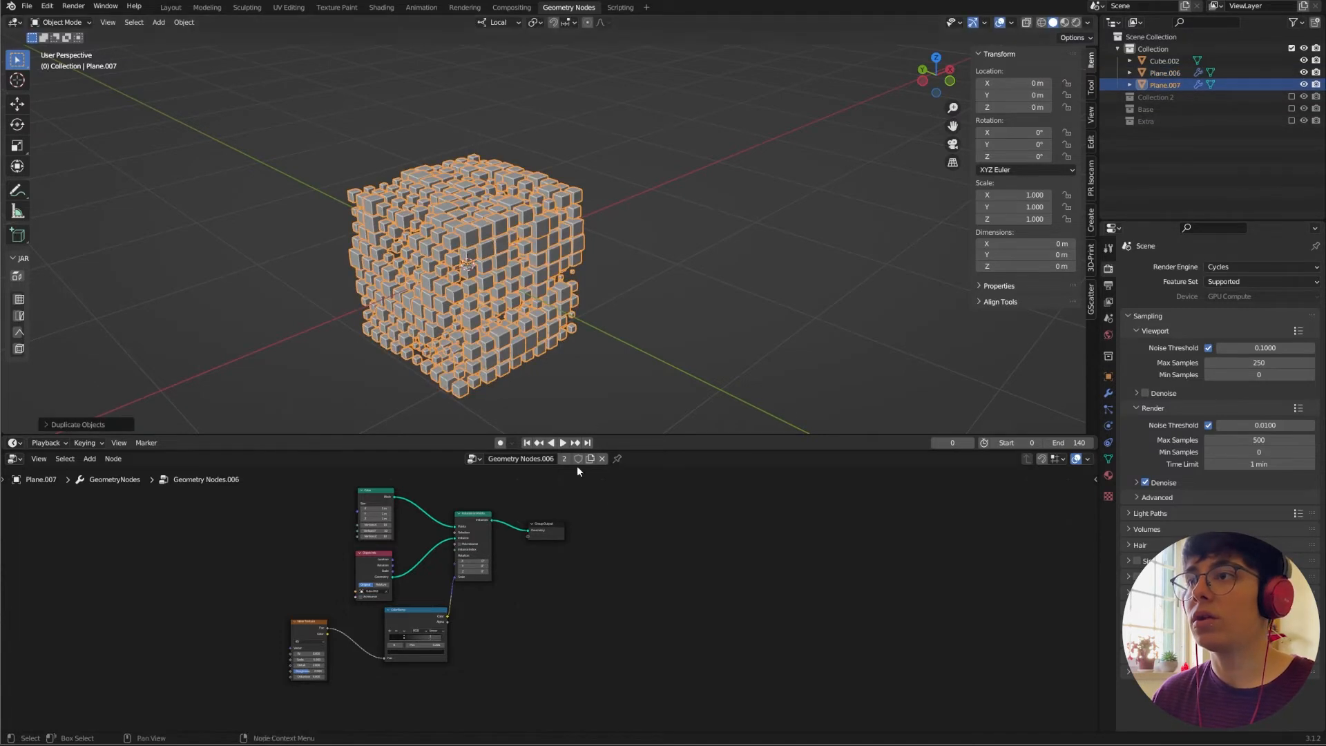
click(563, 458)
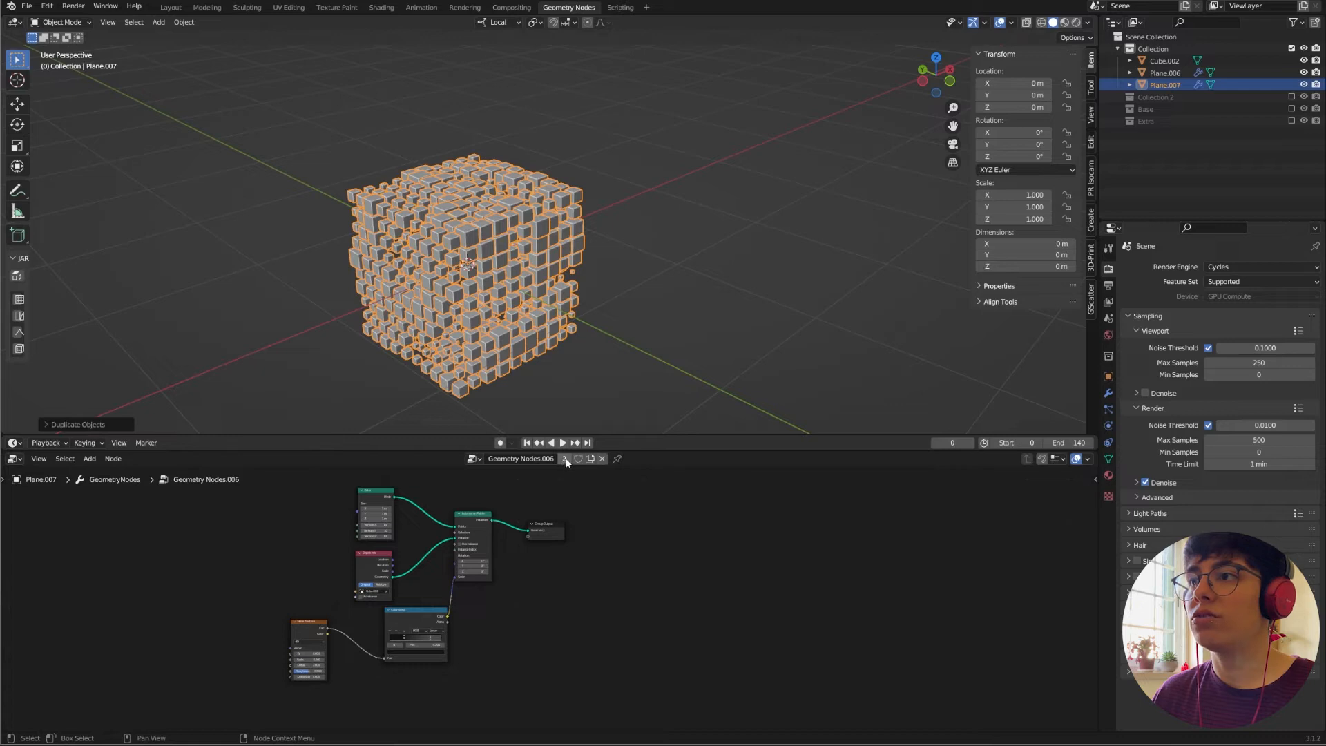
click(562, 459)
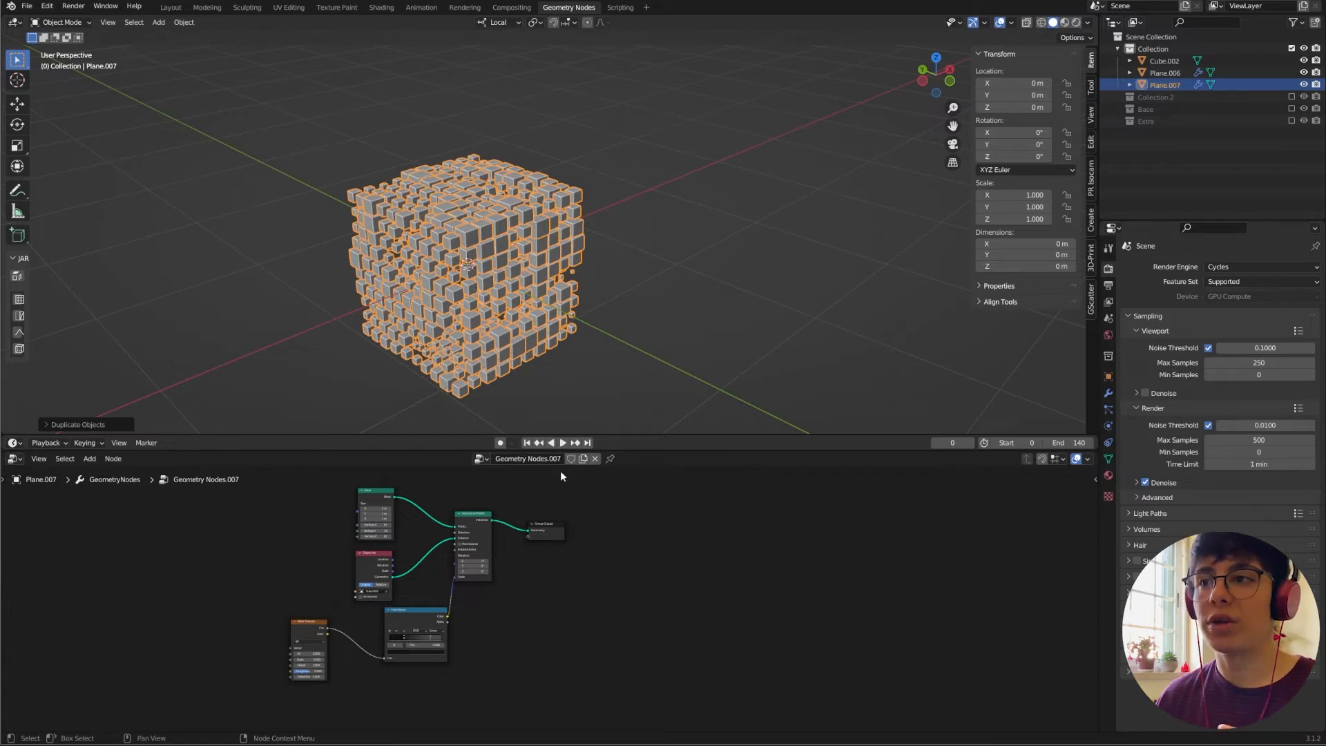
mouse_move(613, 675)
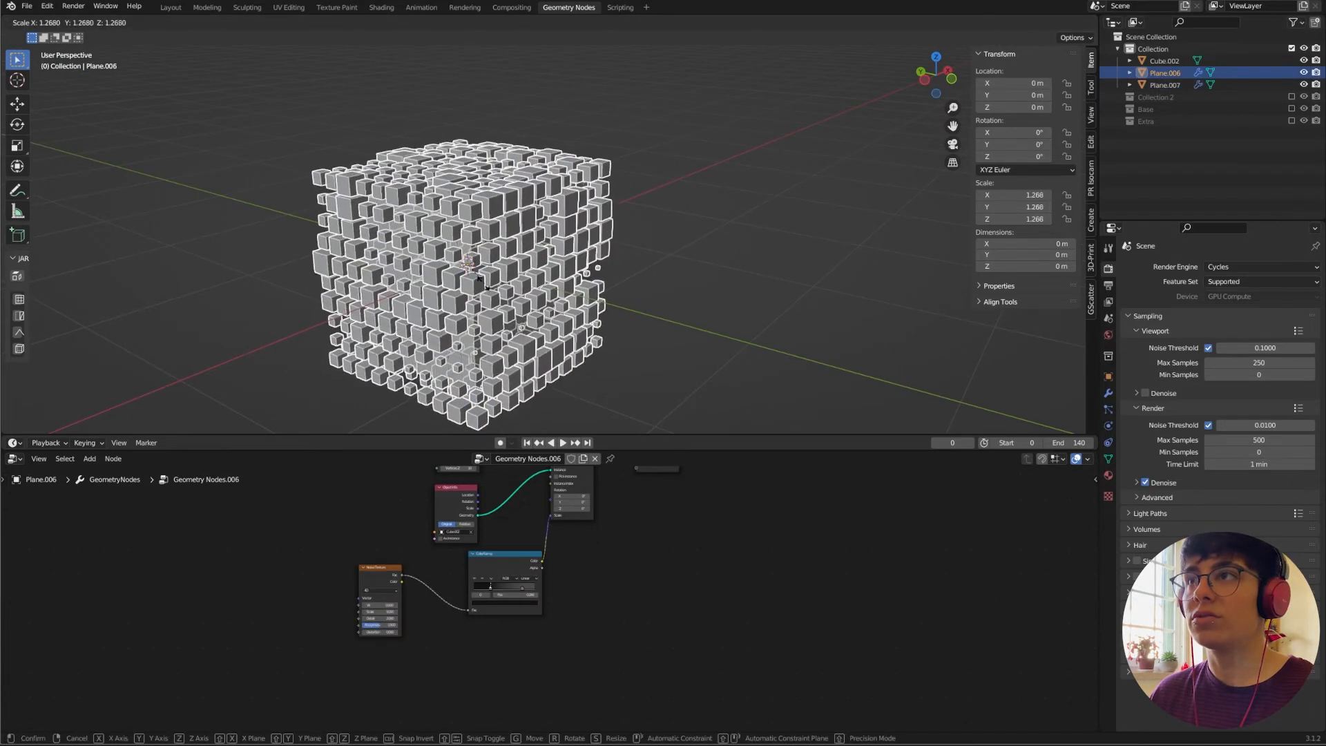
mouse_move(478, 279)
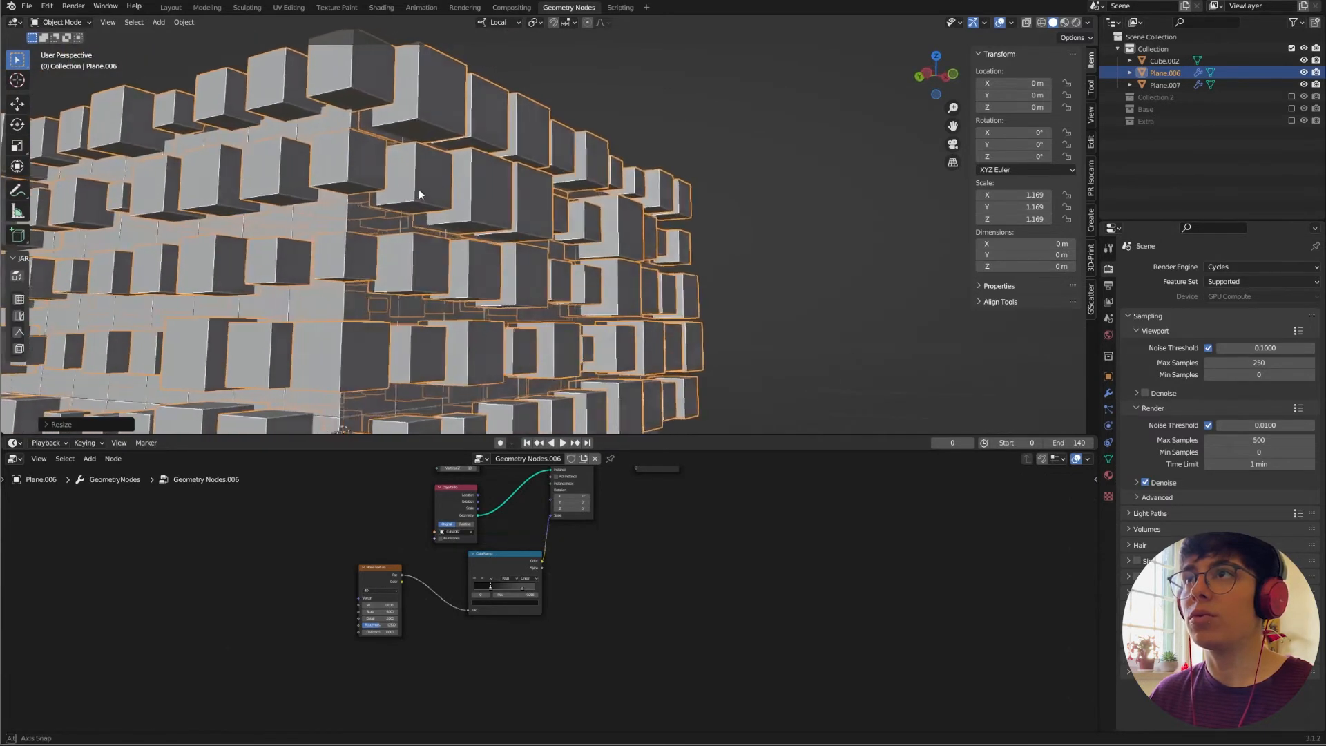
key(s)
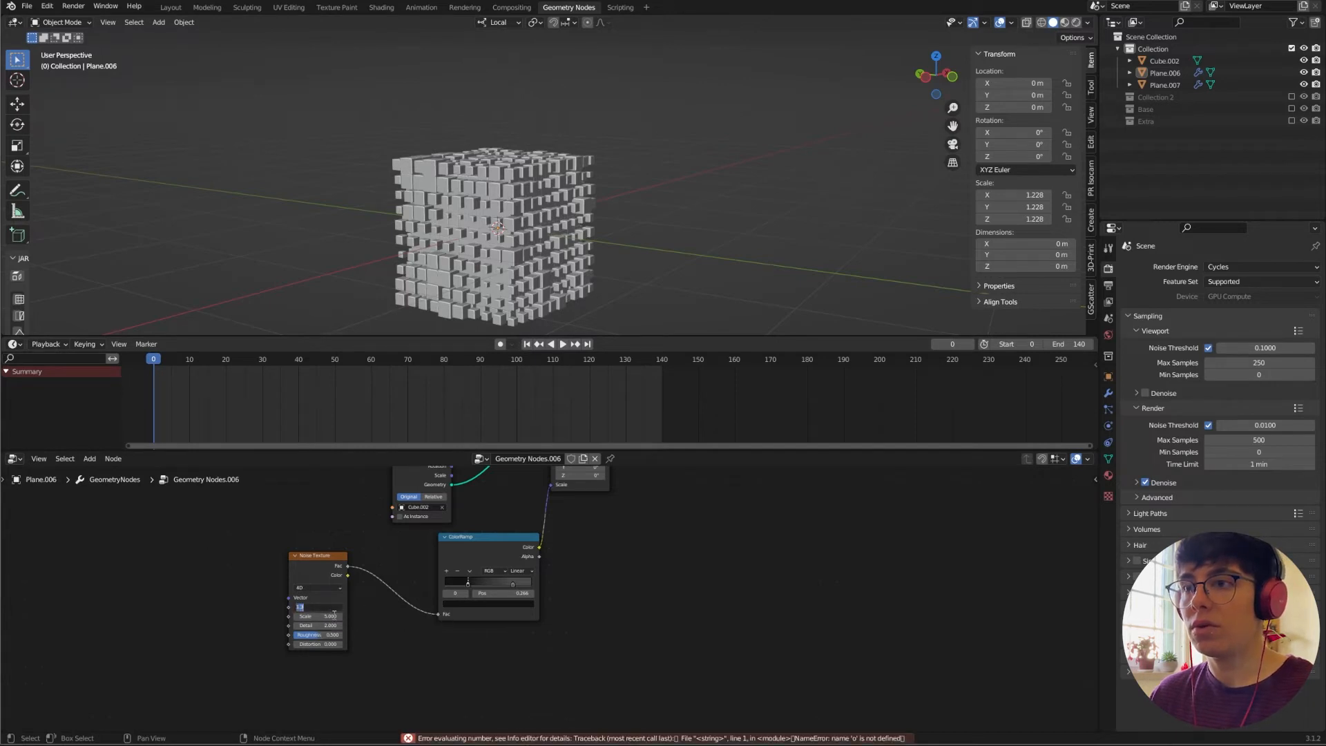
Keyframe the Noise Texture W at frames 0 and 140 and play the timeline to check the loop.
click(320, 606)
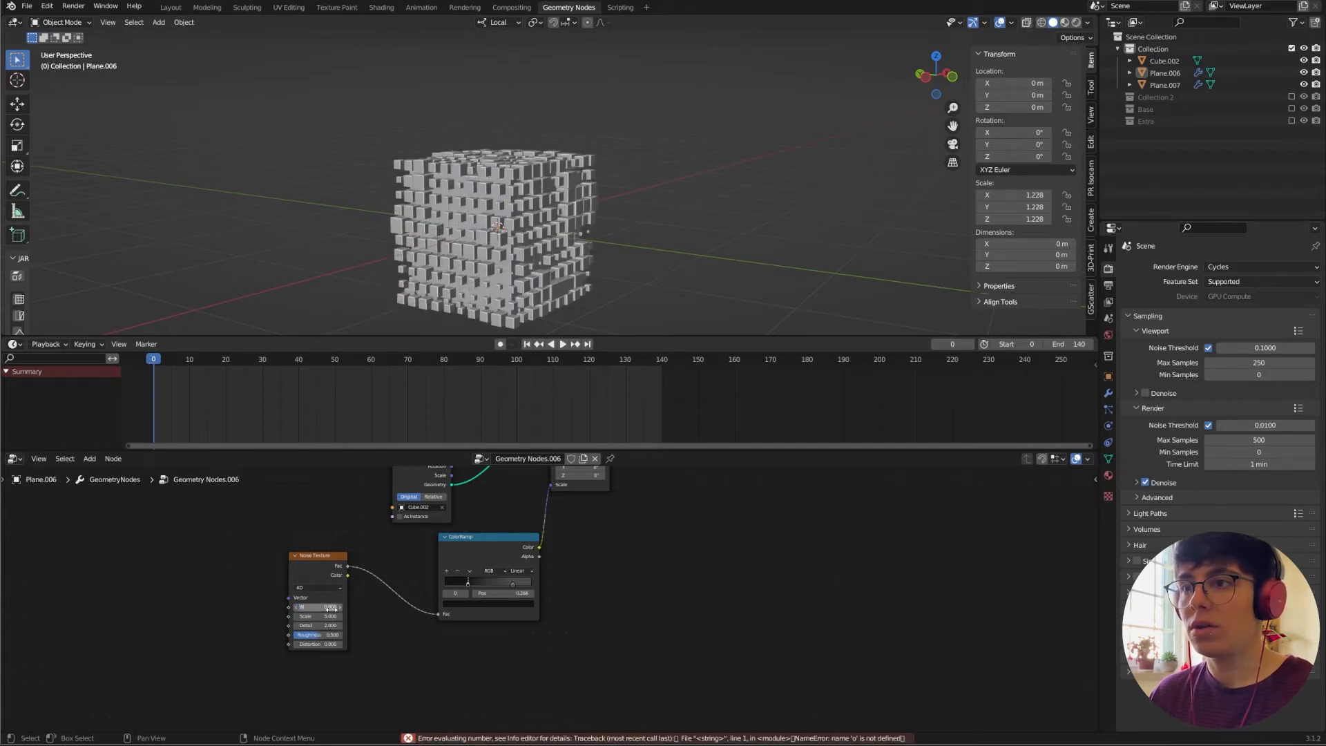
click(562, 344)
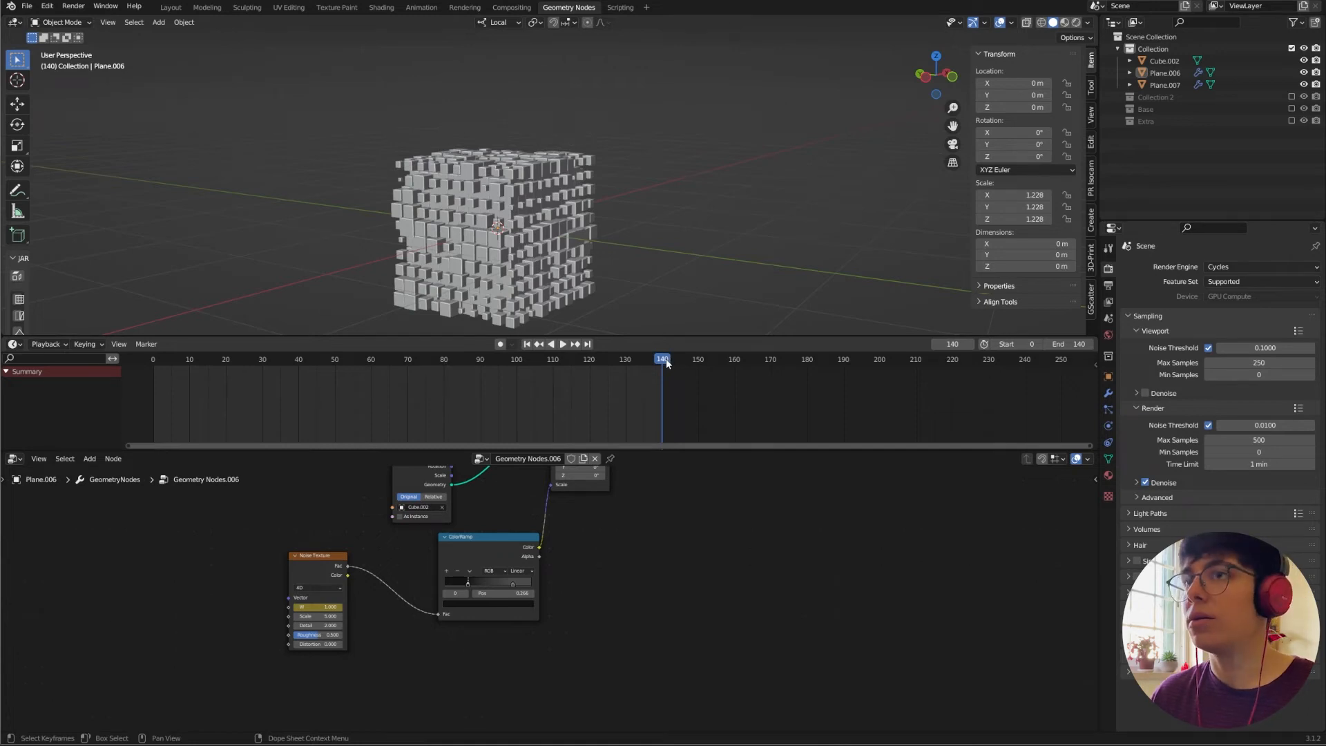
click(555, 344)
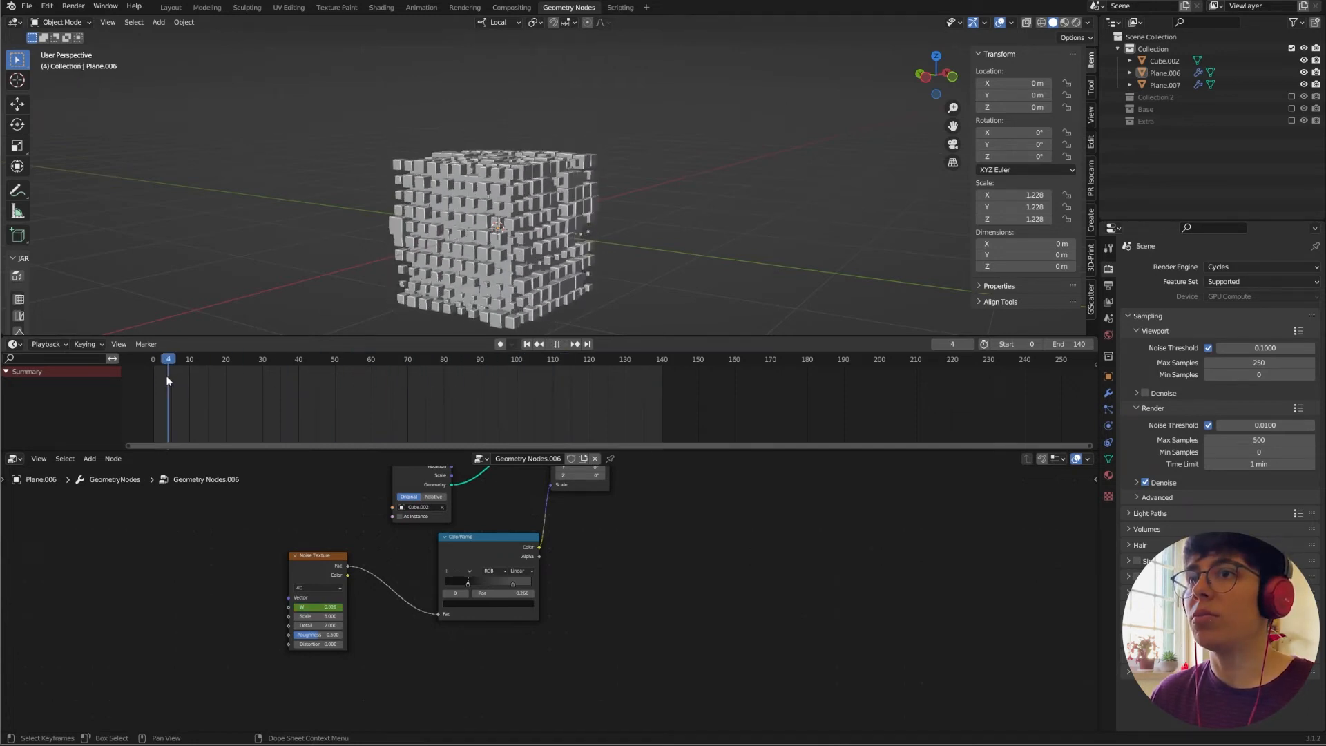
click(556, 343)
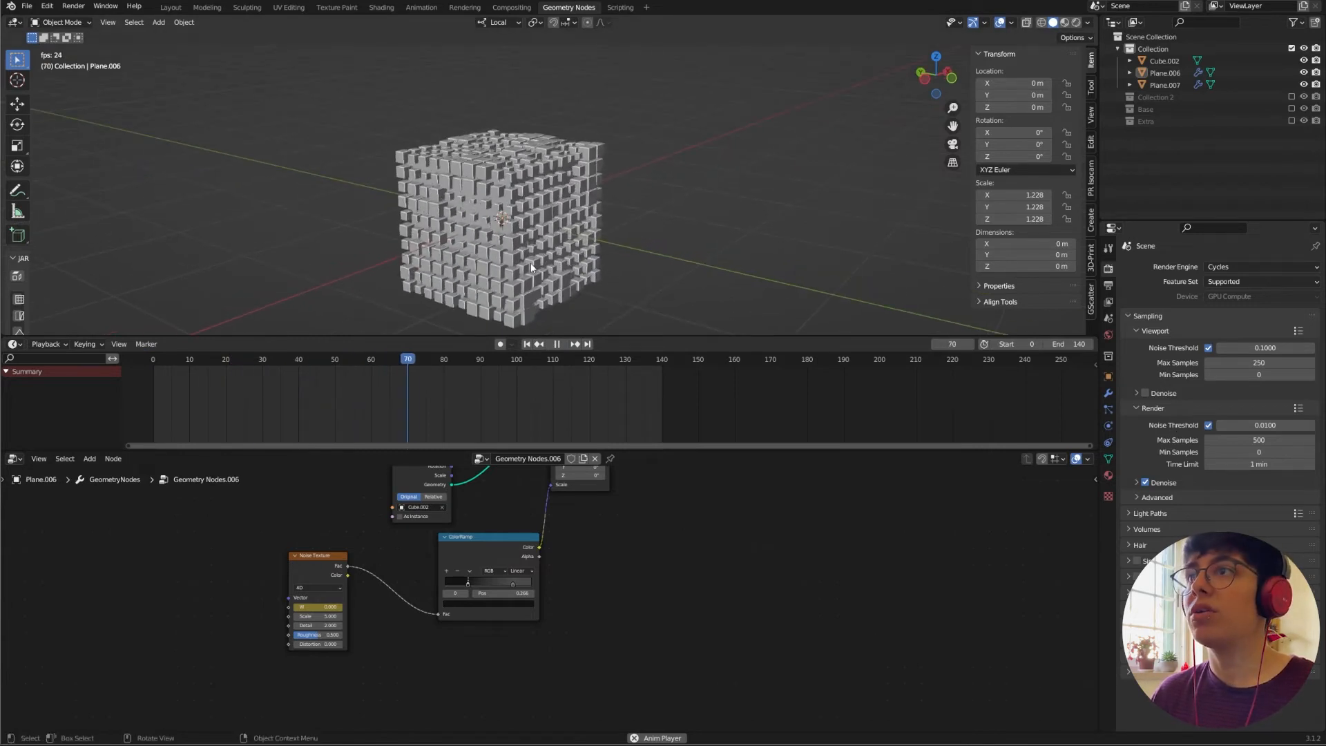
click(555, 344)
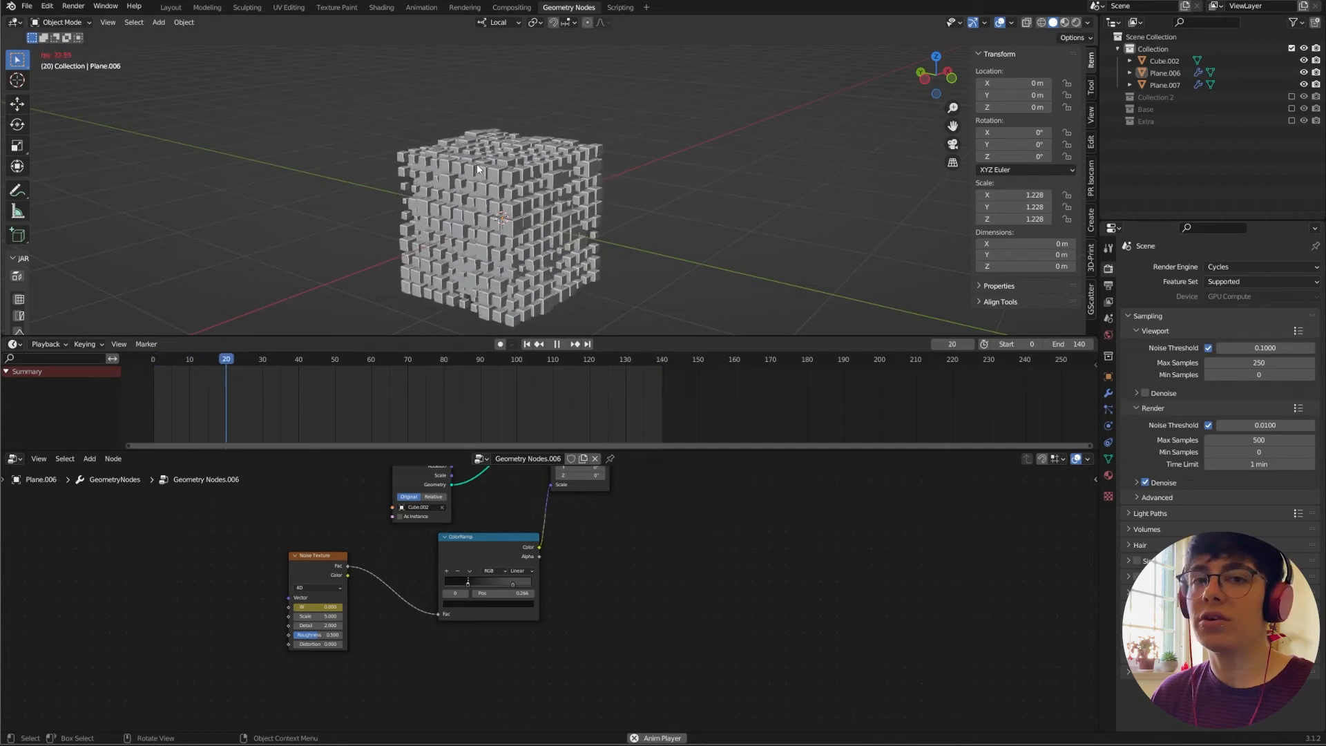
click(175, 359)
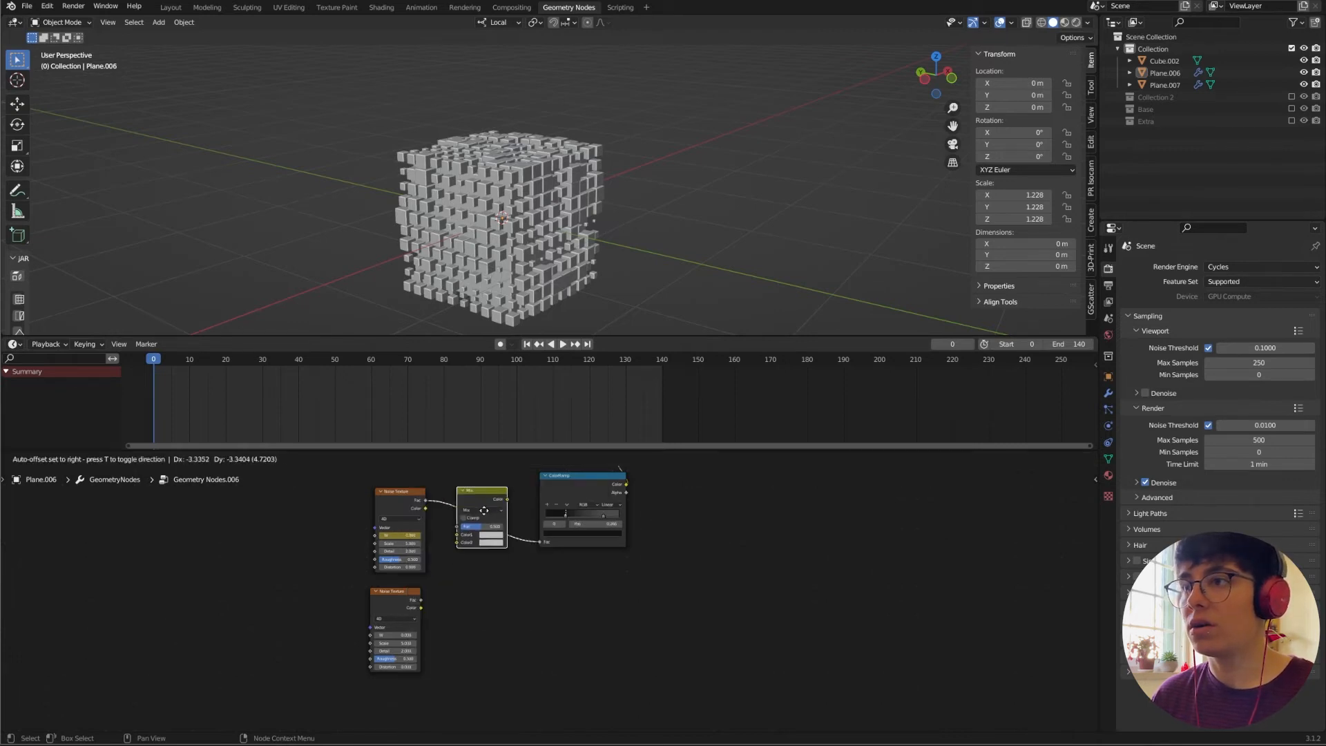
Drop the Mix node (Fac 0.5) onto the noise-to-ramp connection and start keyframing the second texture's W at frame 140.
click(482, 511)
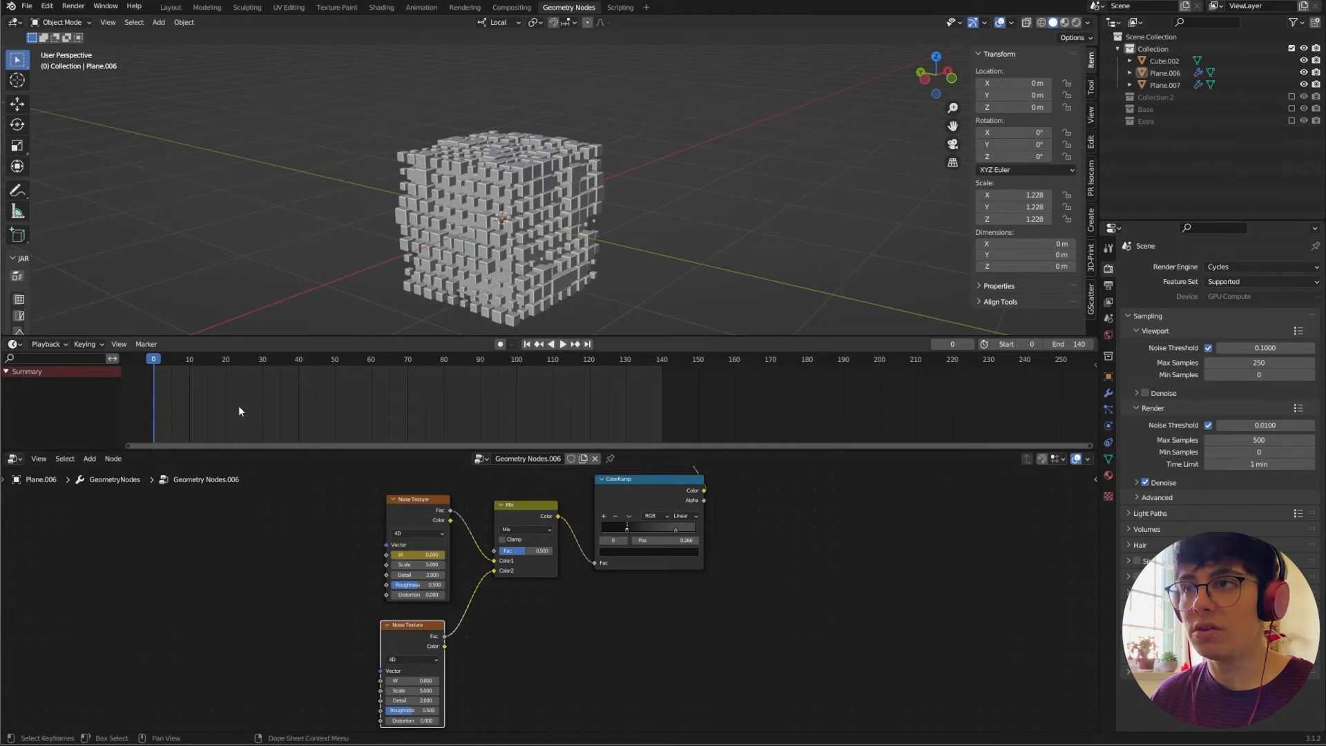
click(562, 343)
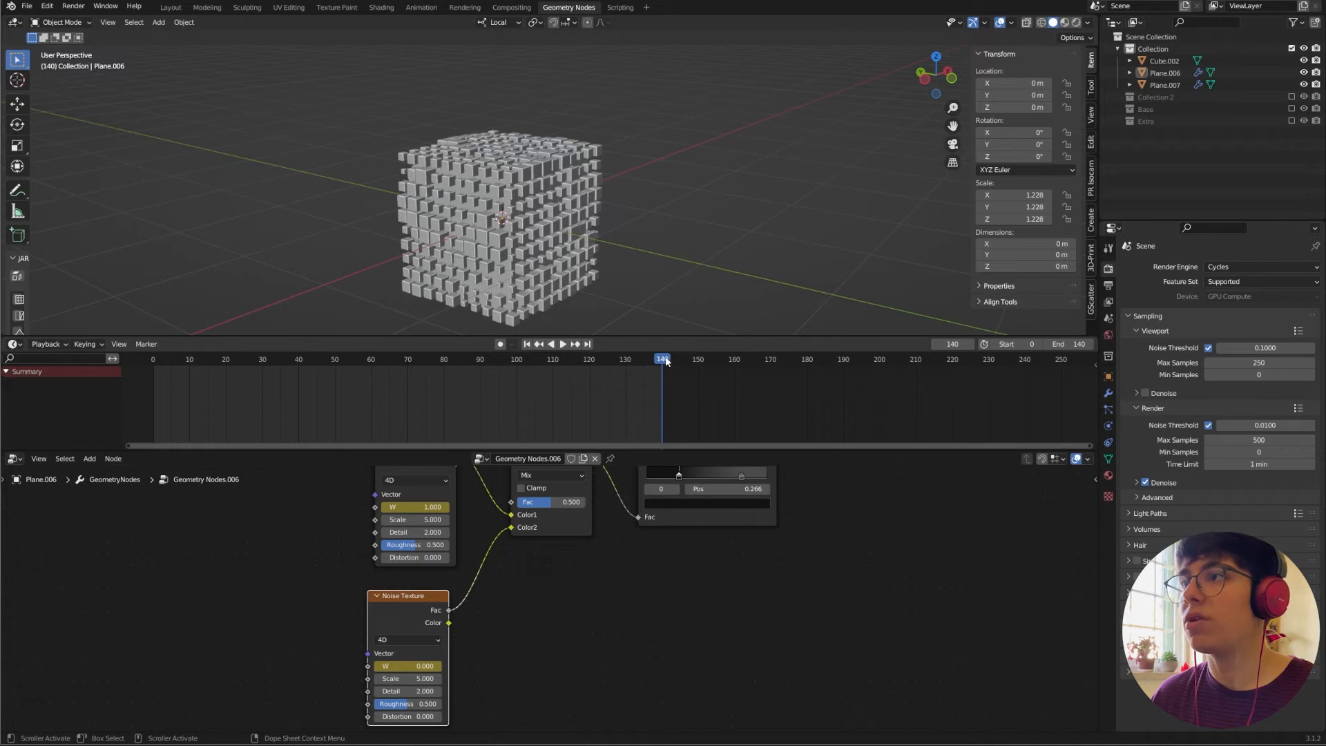
click(562, 344)
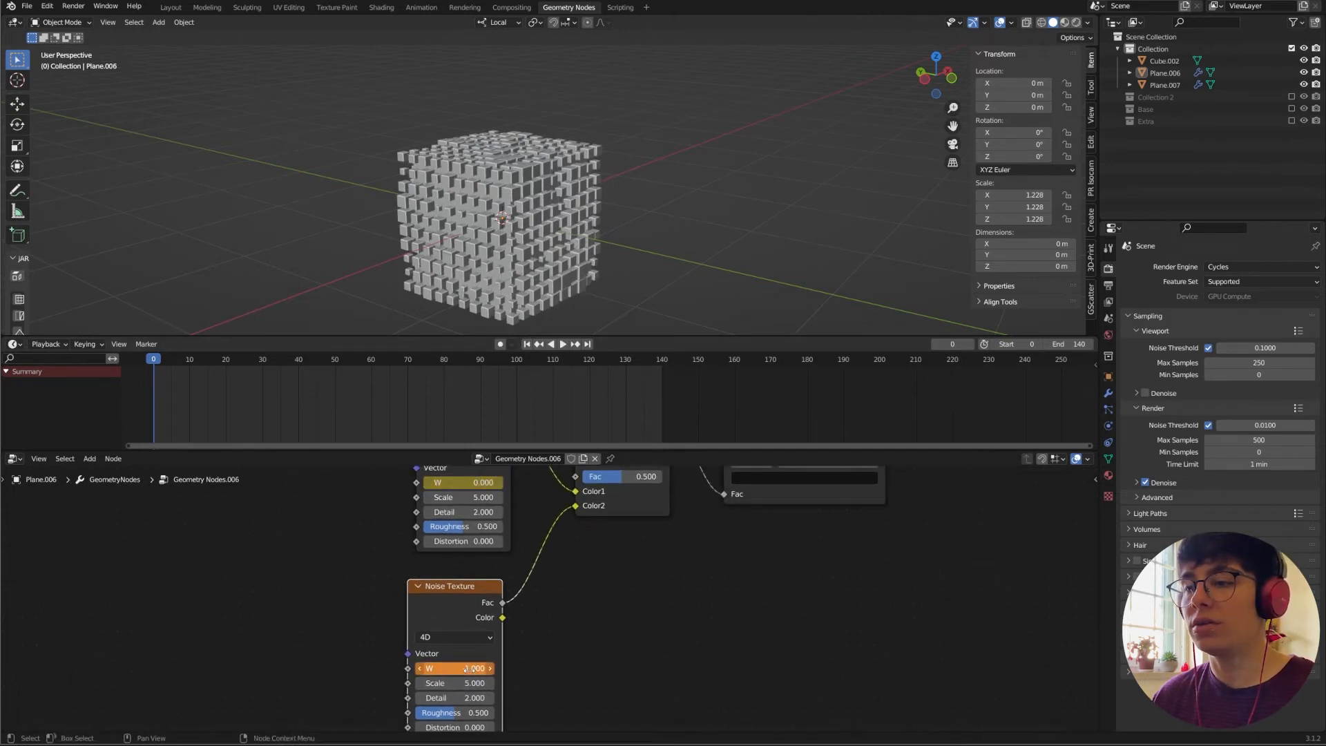
Keyframe the second Noise Texture W at 1.0 on frame 0 and 0.0 on frame 140, playing back to compare.
click(562, 344)
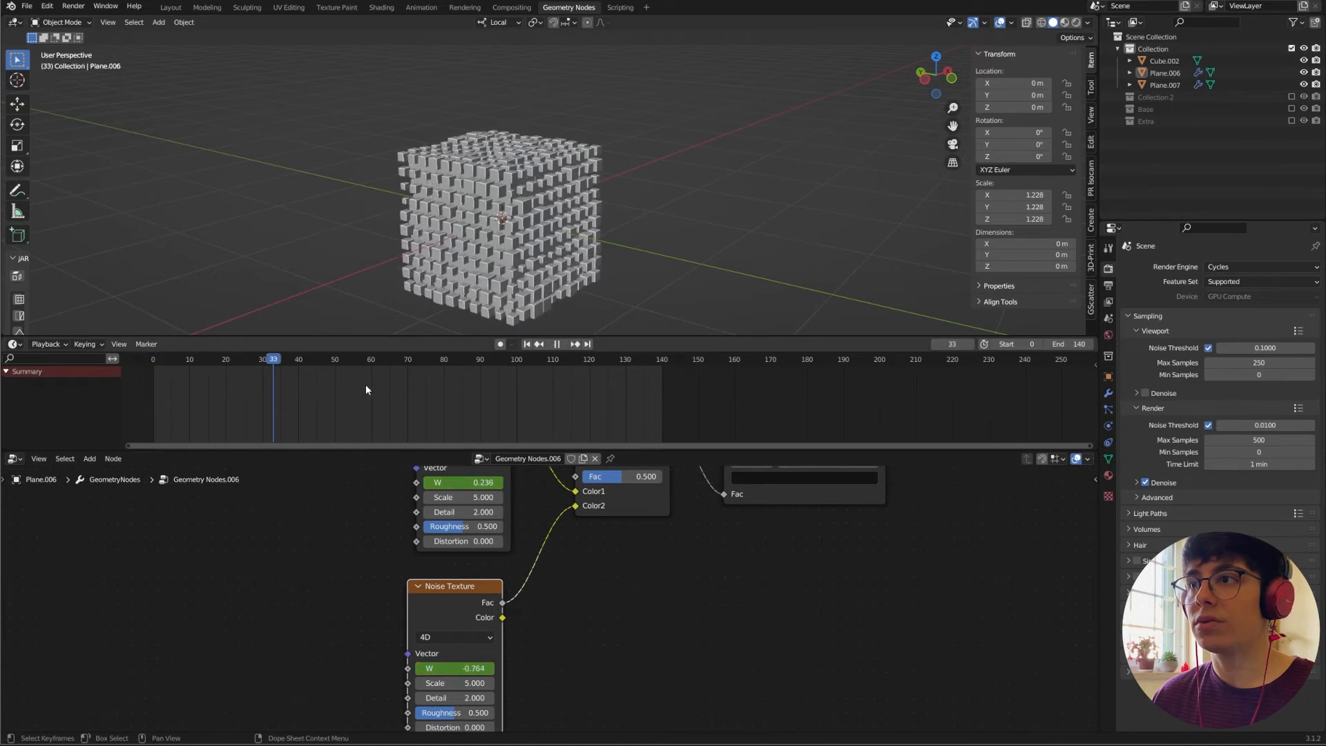
click(662, 360)
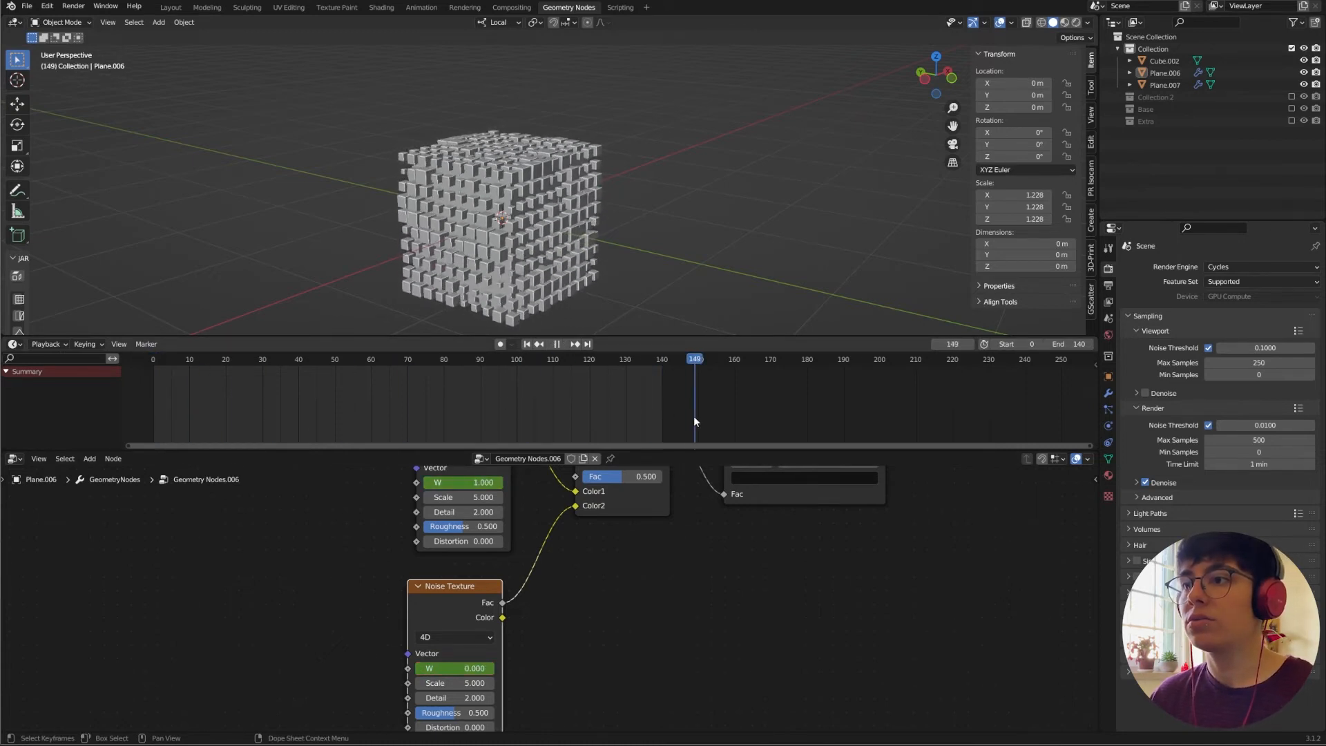
click(178, 359)
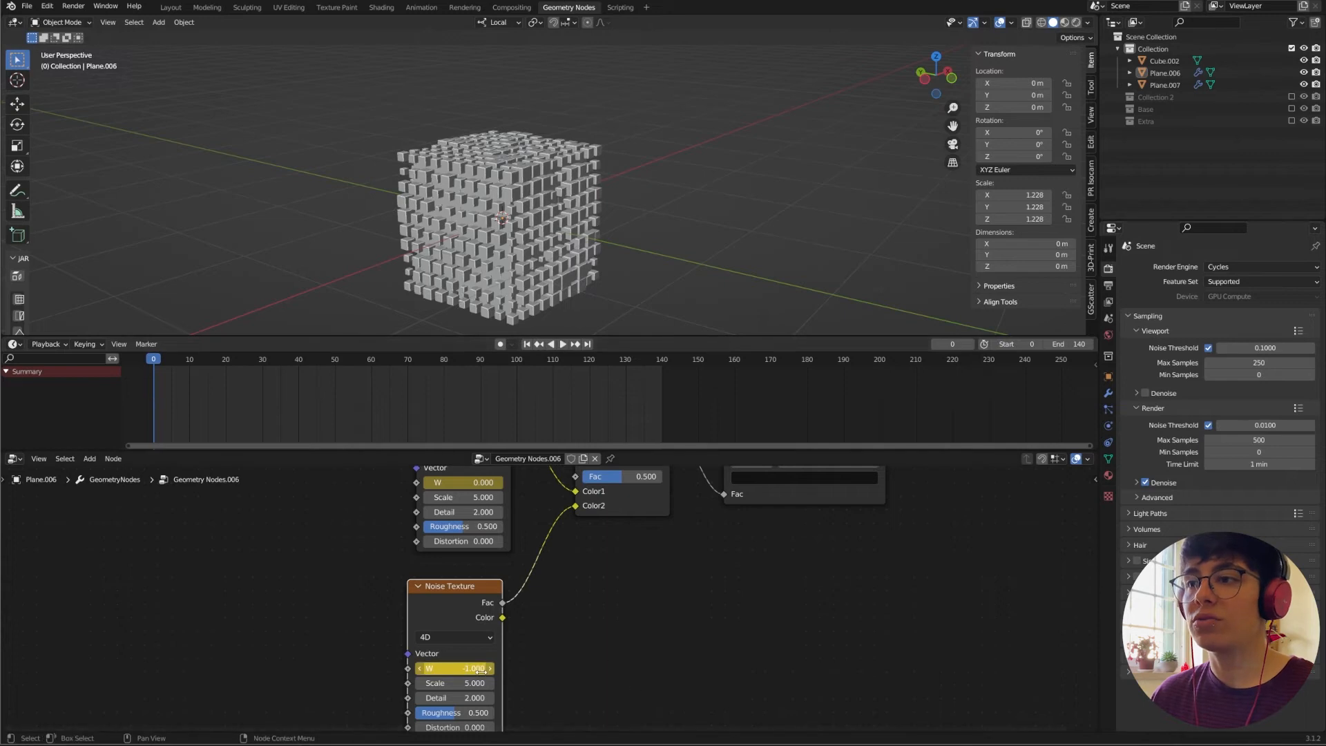
click(562, 344)
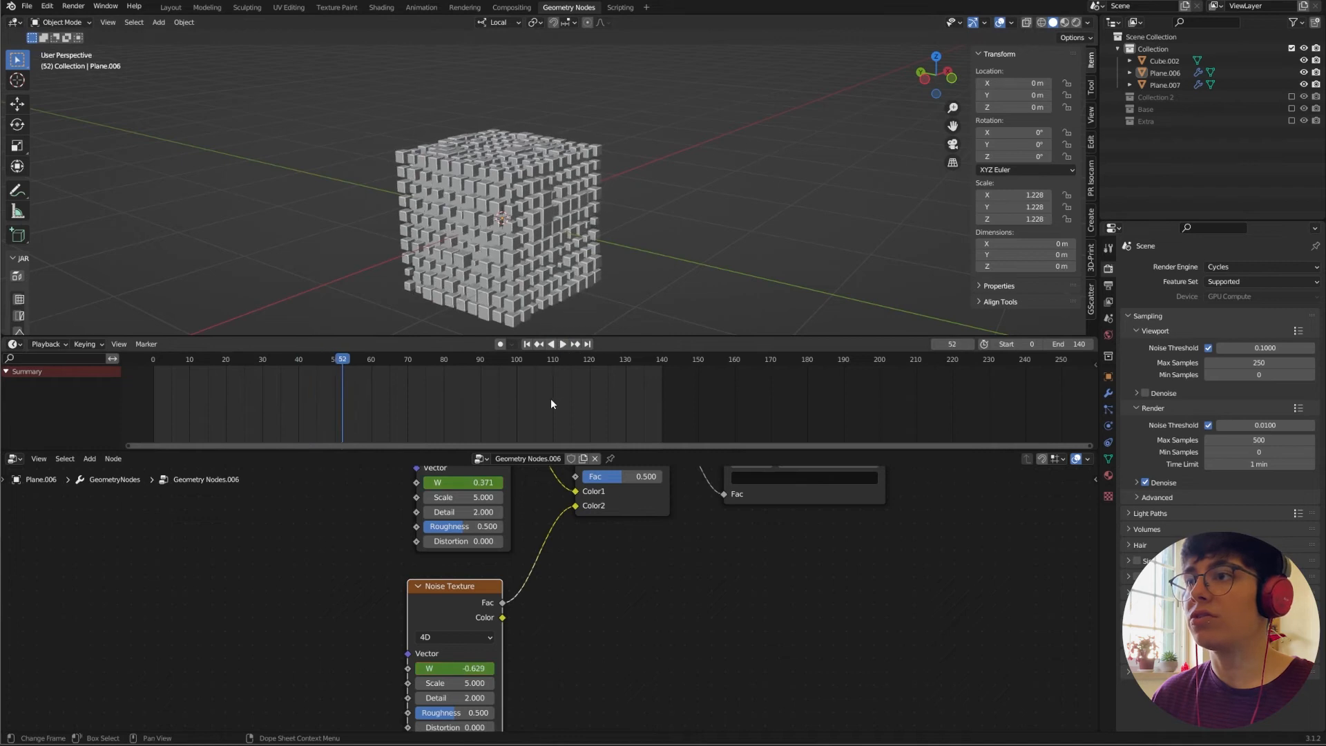
click(525, 344)
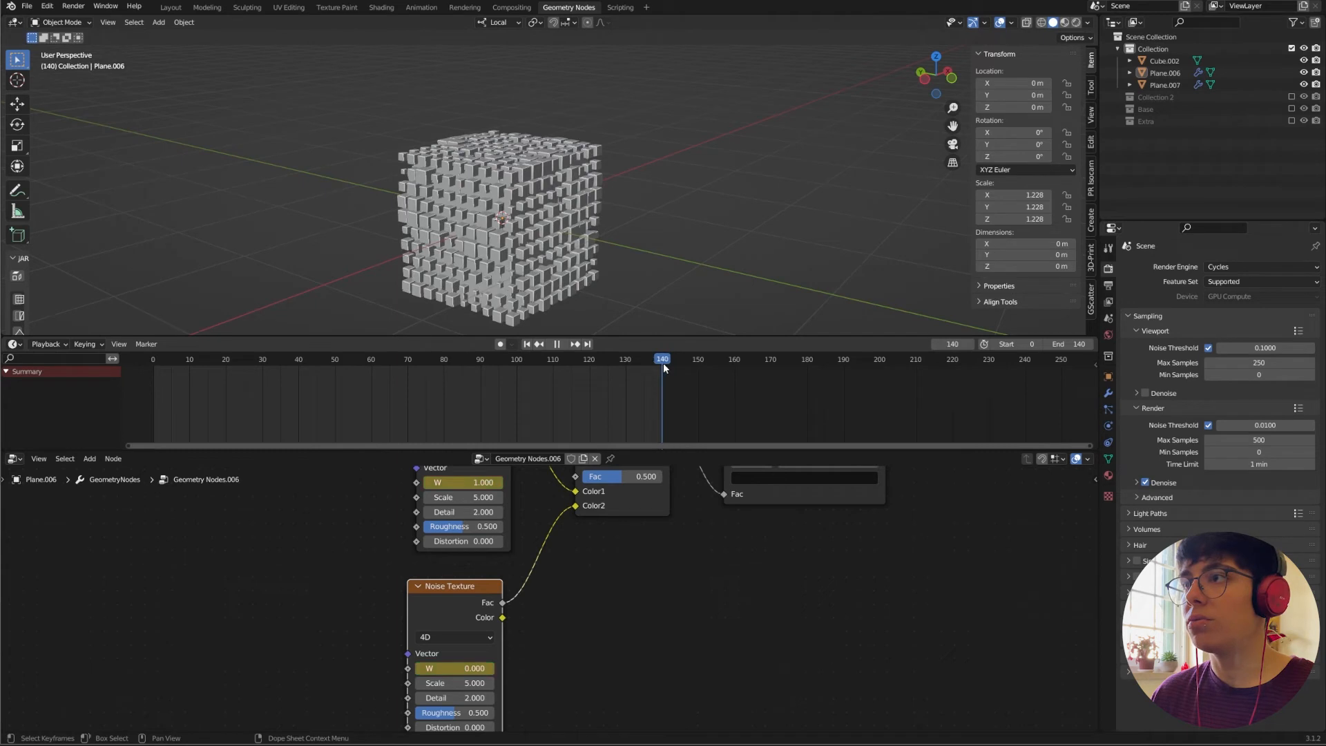
click(464, 482)
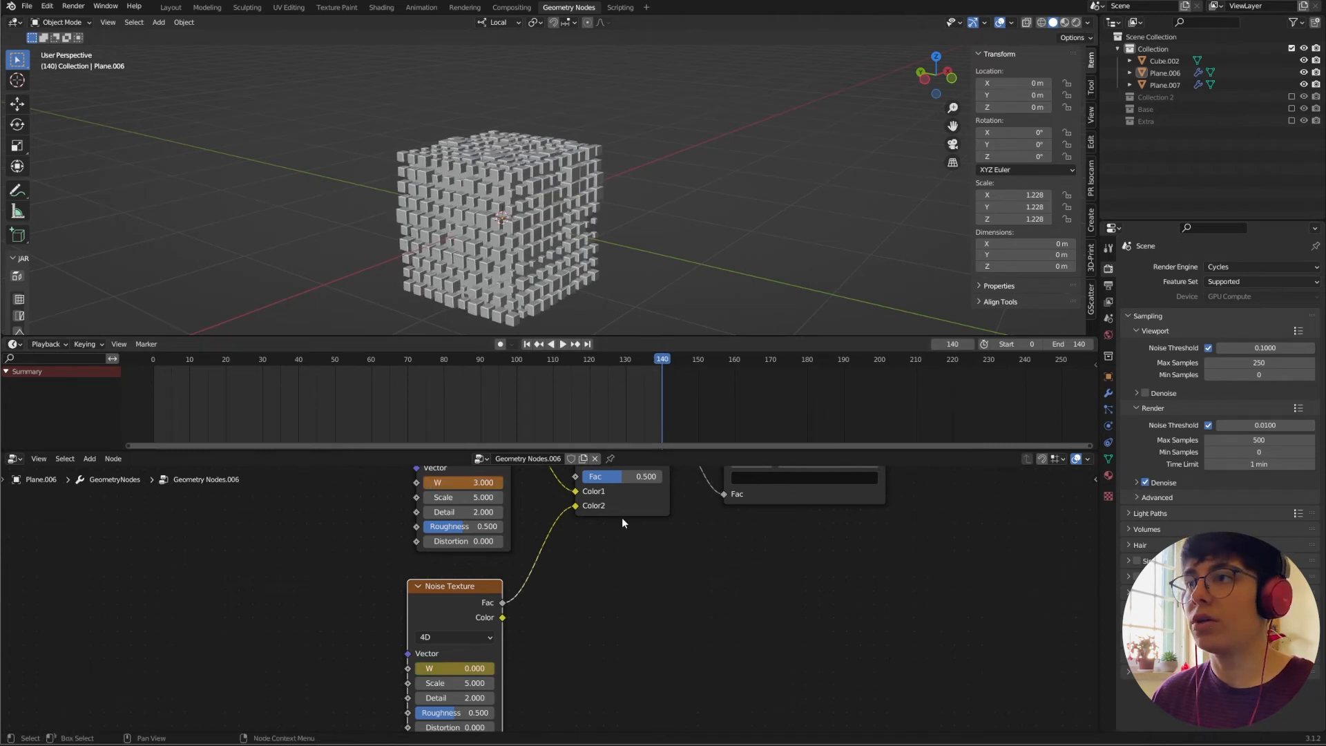
click(562, 343)
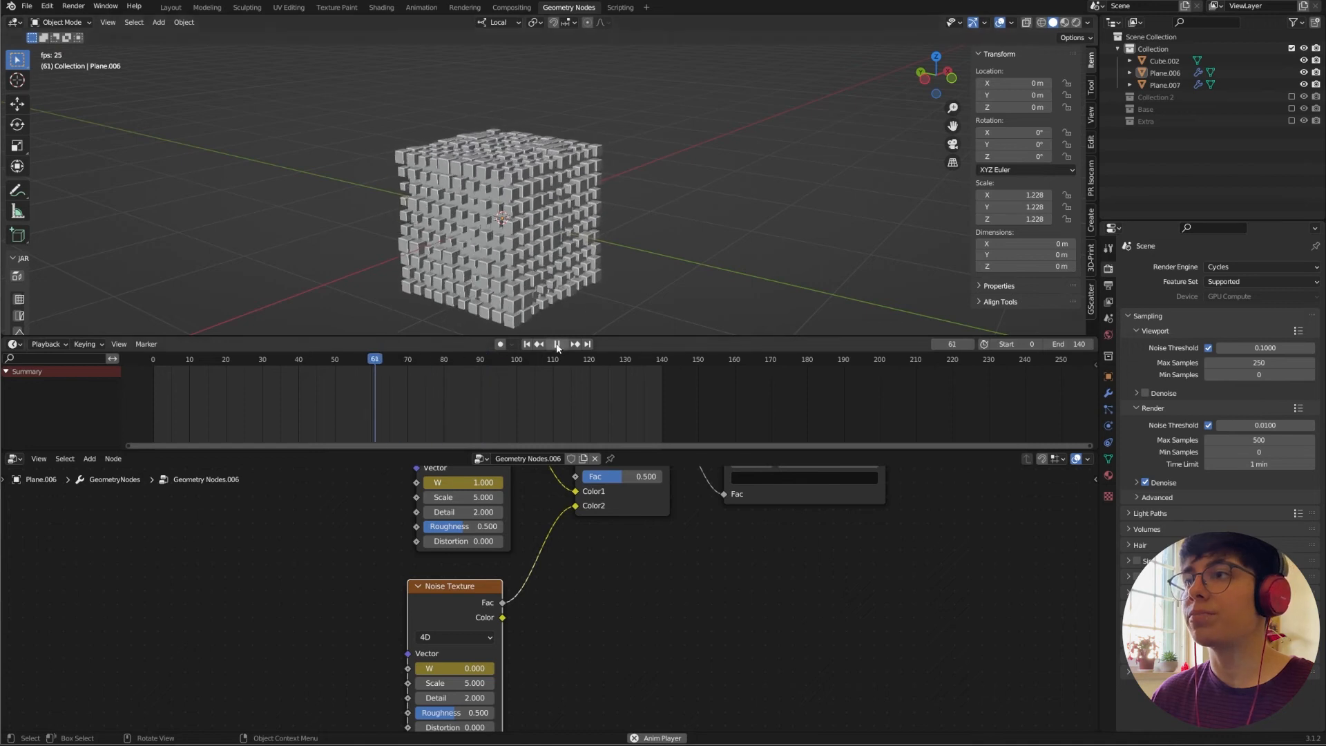
click(562, 344)
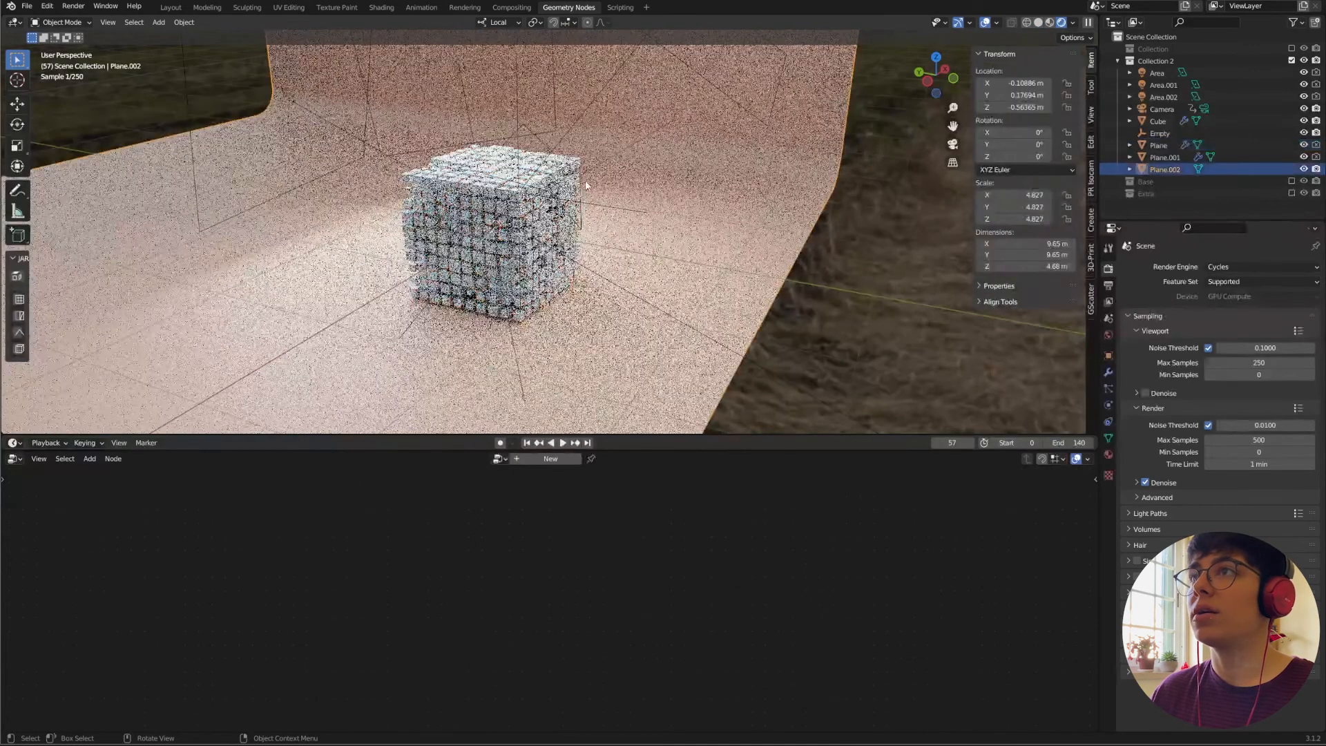
Add a large plane lowered beneath the cube grid and enter Edit Mode on it.
click(1037, 22)
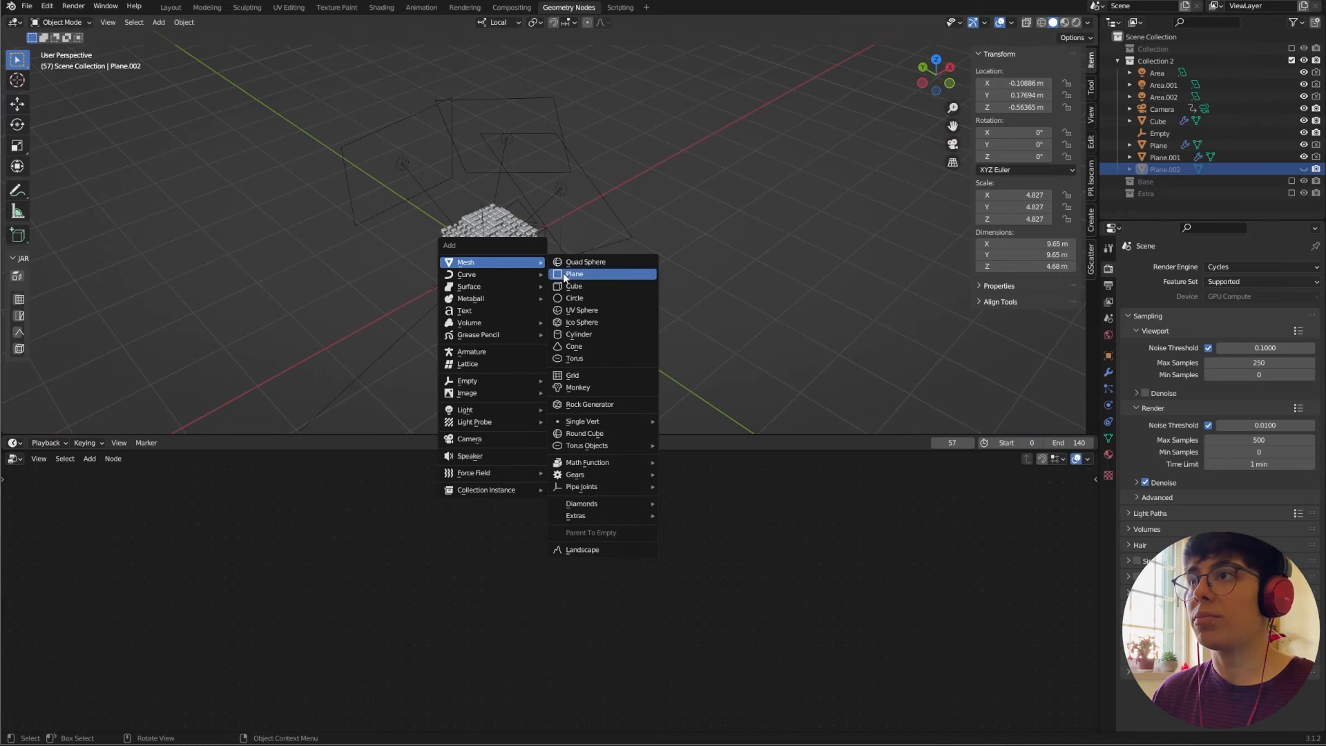
click(575, 273)
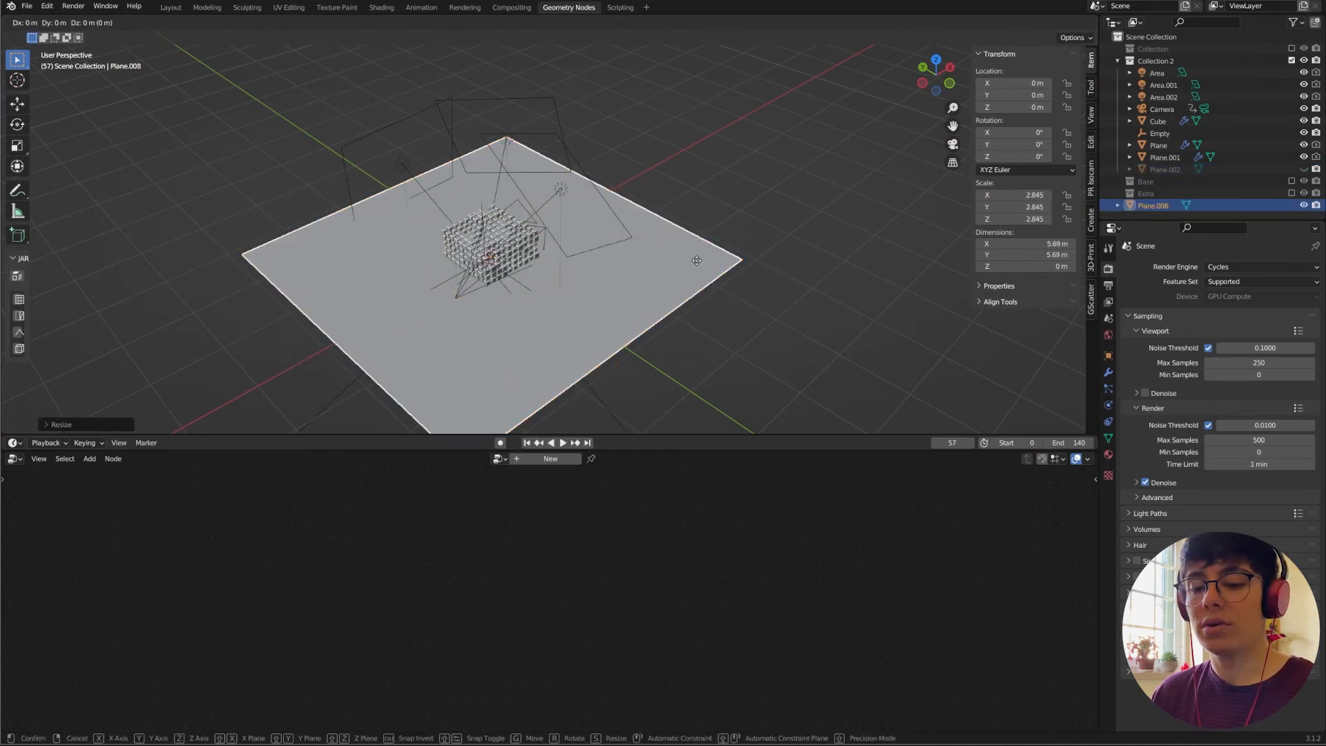
key(Tab)
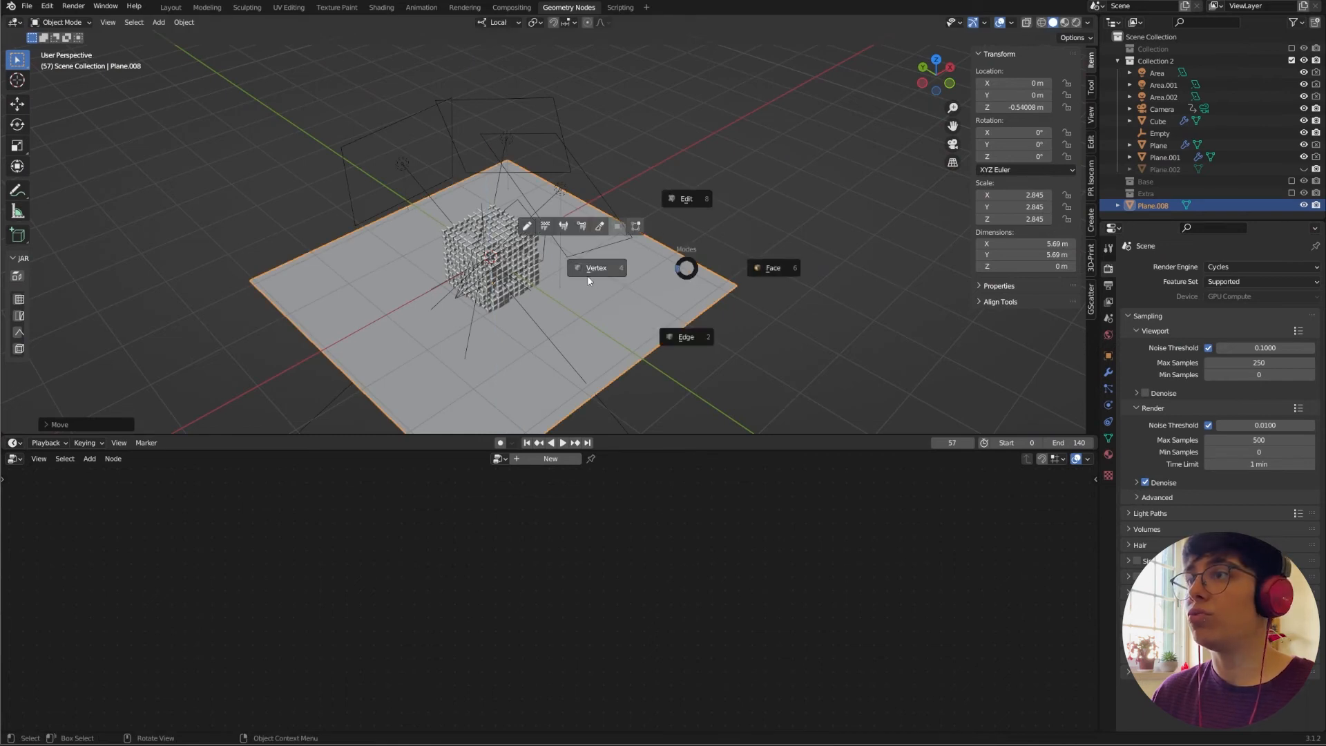
Extrude the plane's back edge upward and bevel it into a rounded studio backdrop.
click(685, 199)
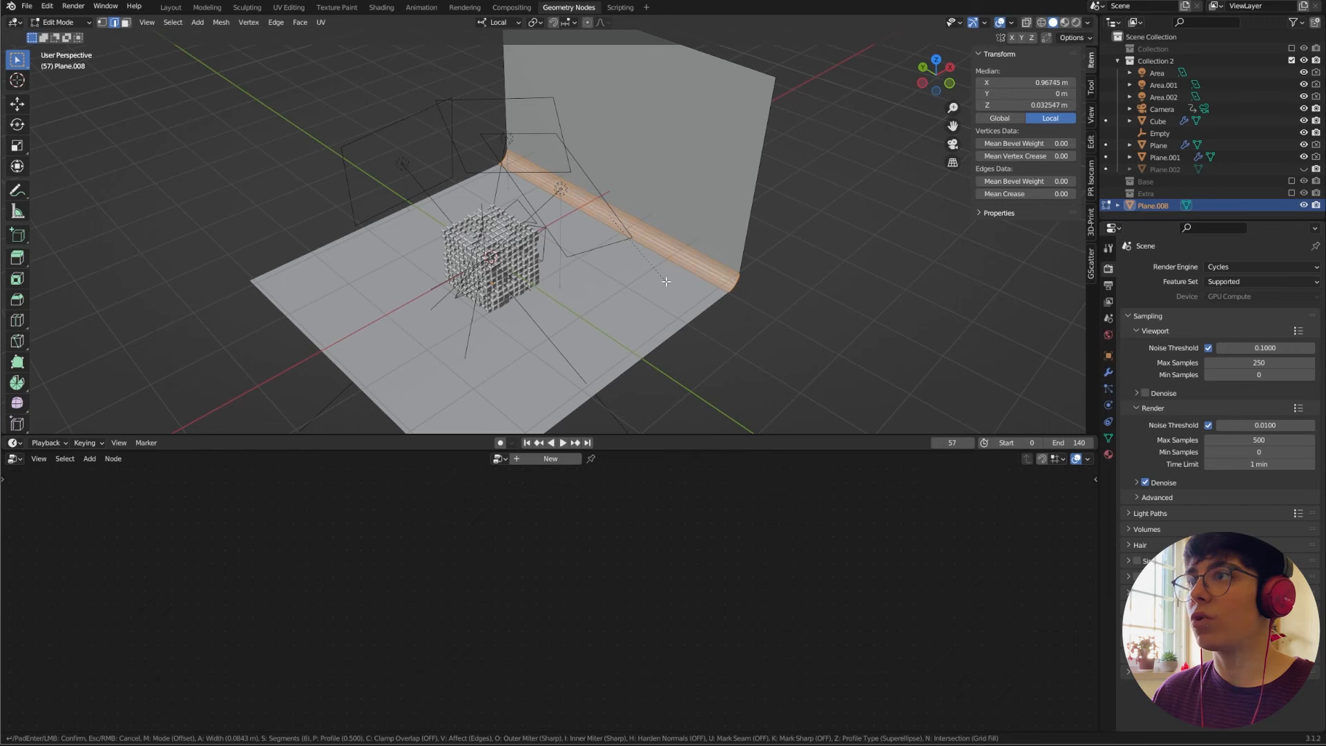
click(666, 280)
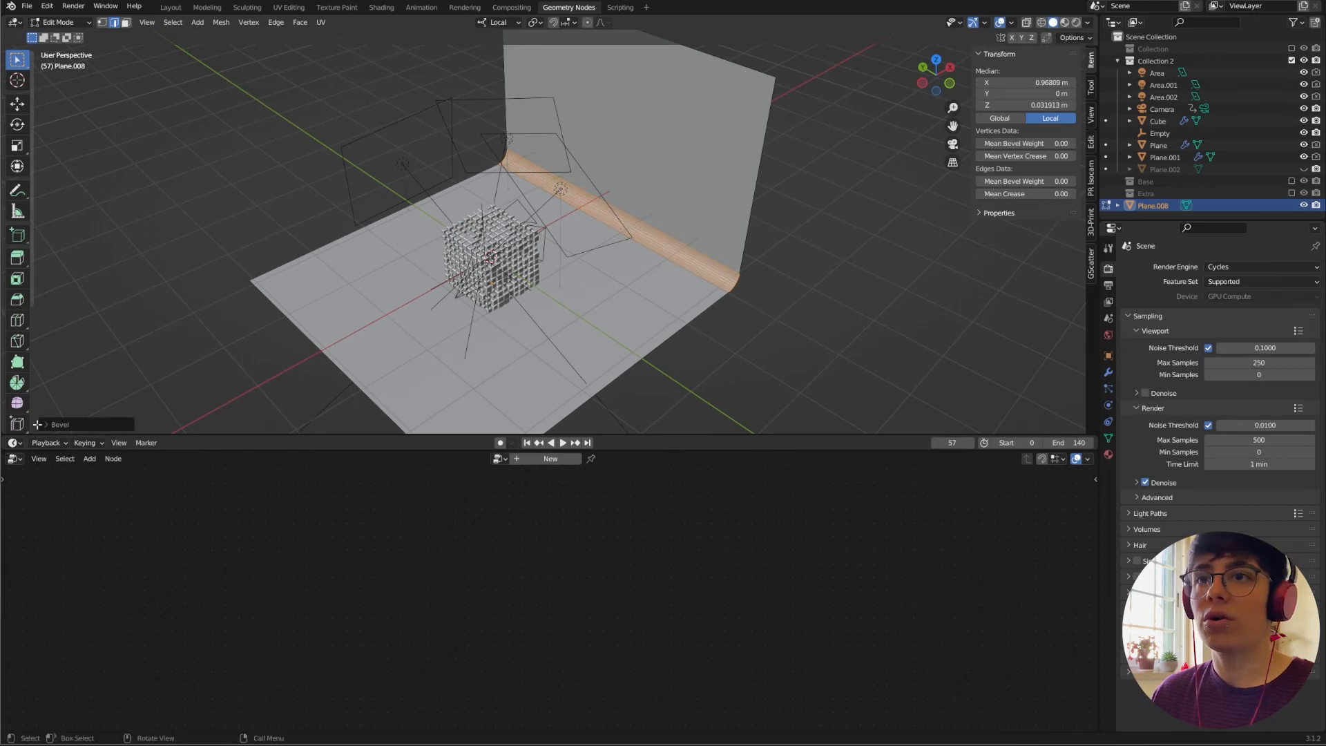
click(53, 424)
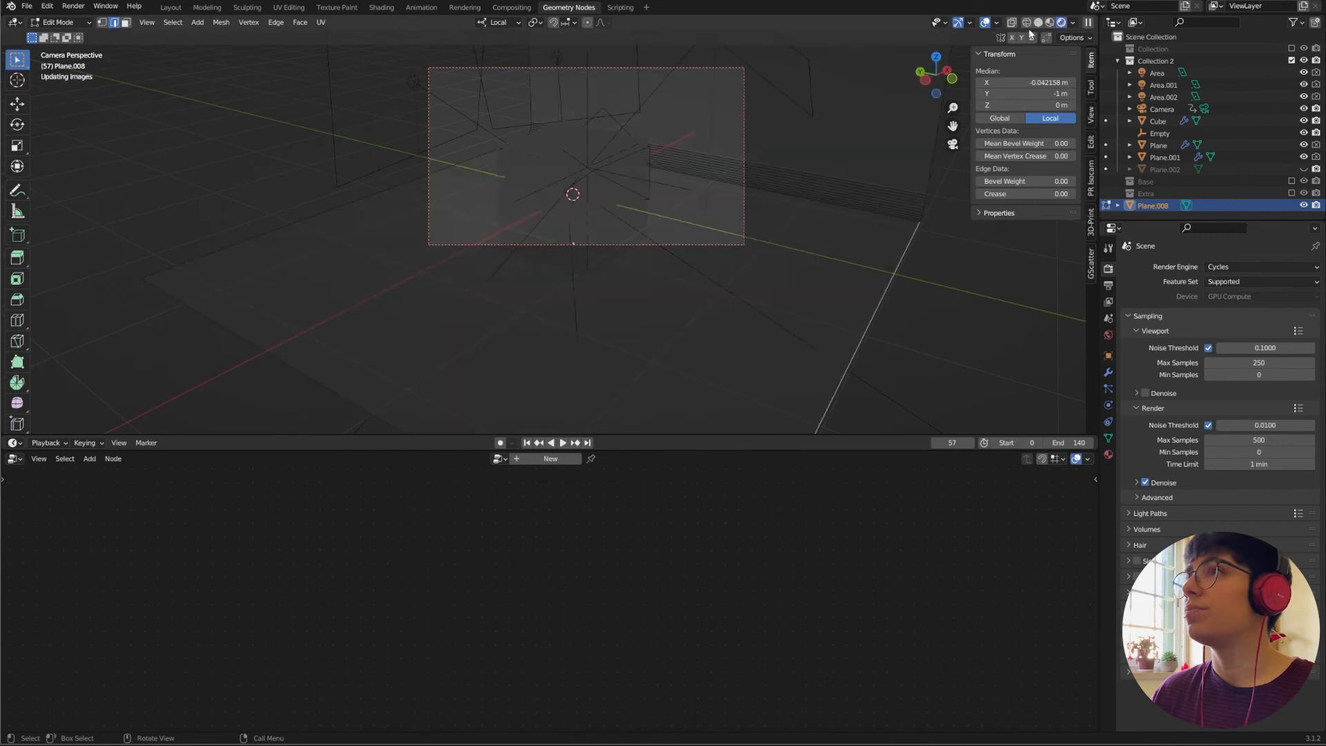
On the cube grid's Set Material node, try Material.001 then assign Material, returning to solid preview.
click(1054, 22)
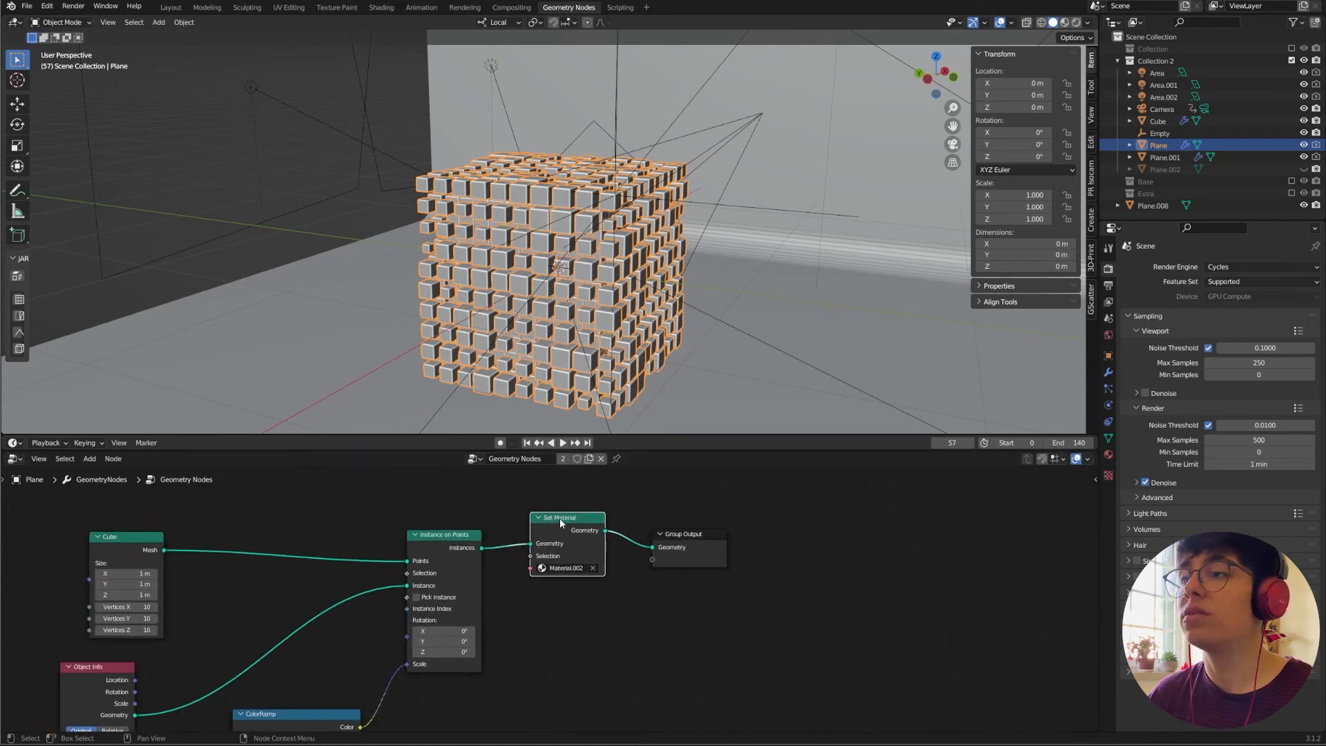
click(565, 568)
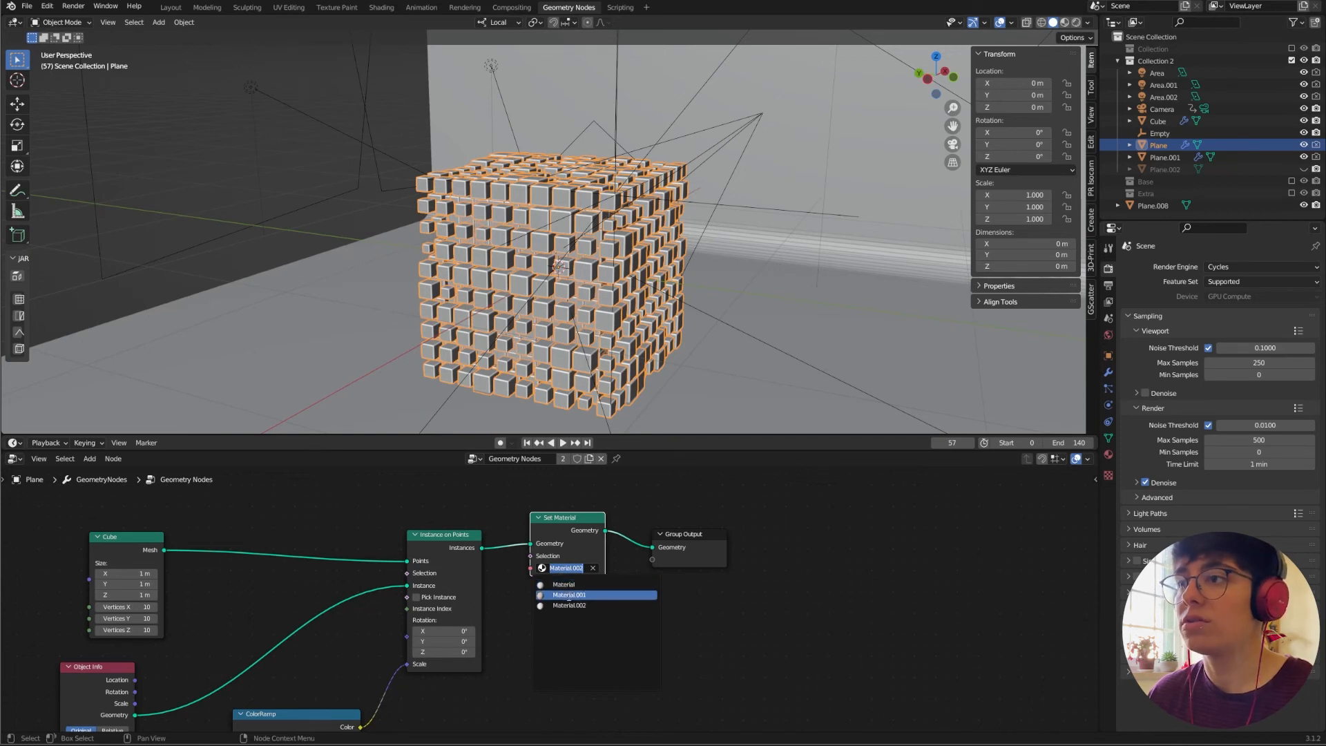
click(568, 594)
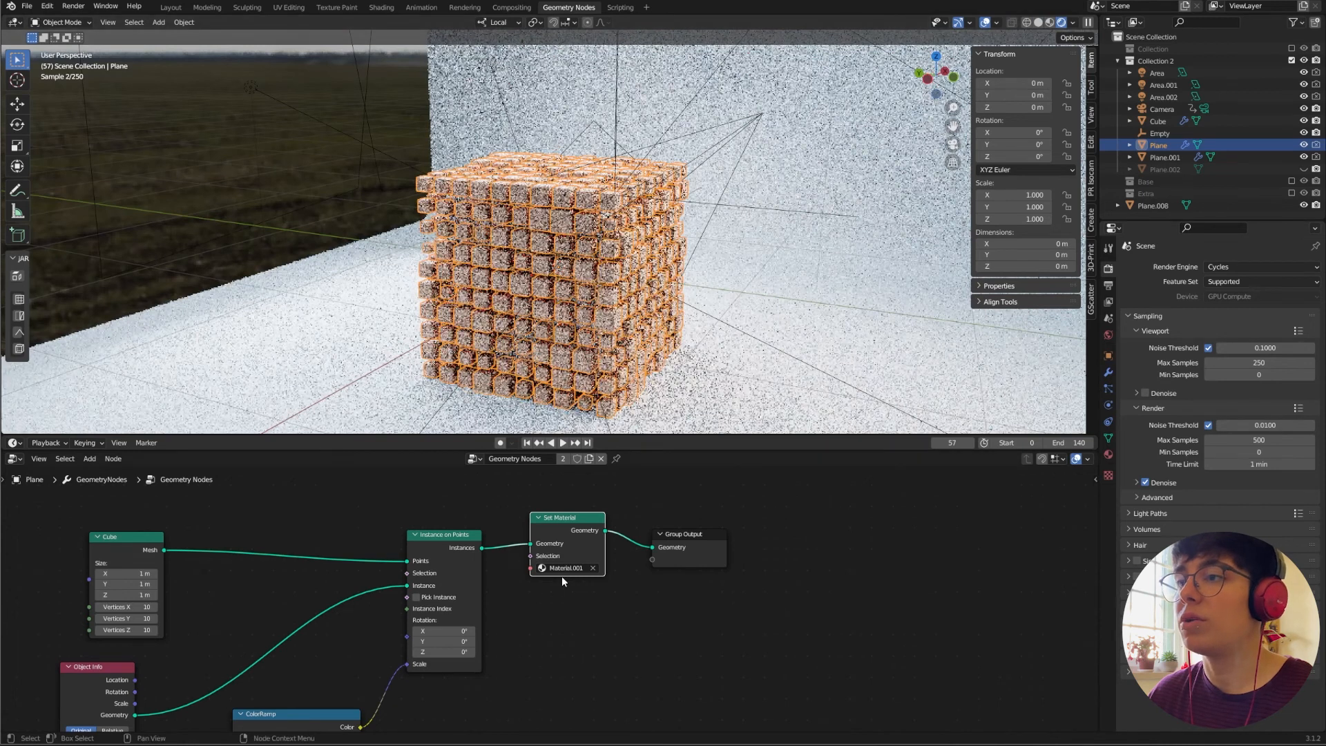
click(592, 567)
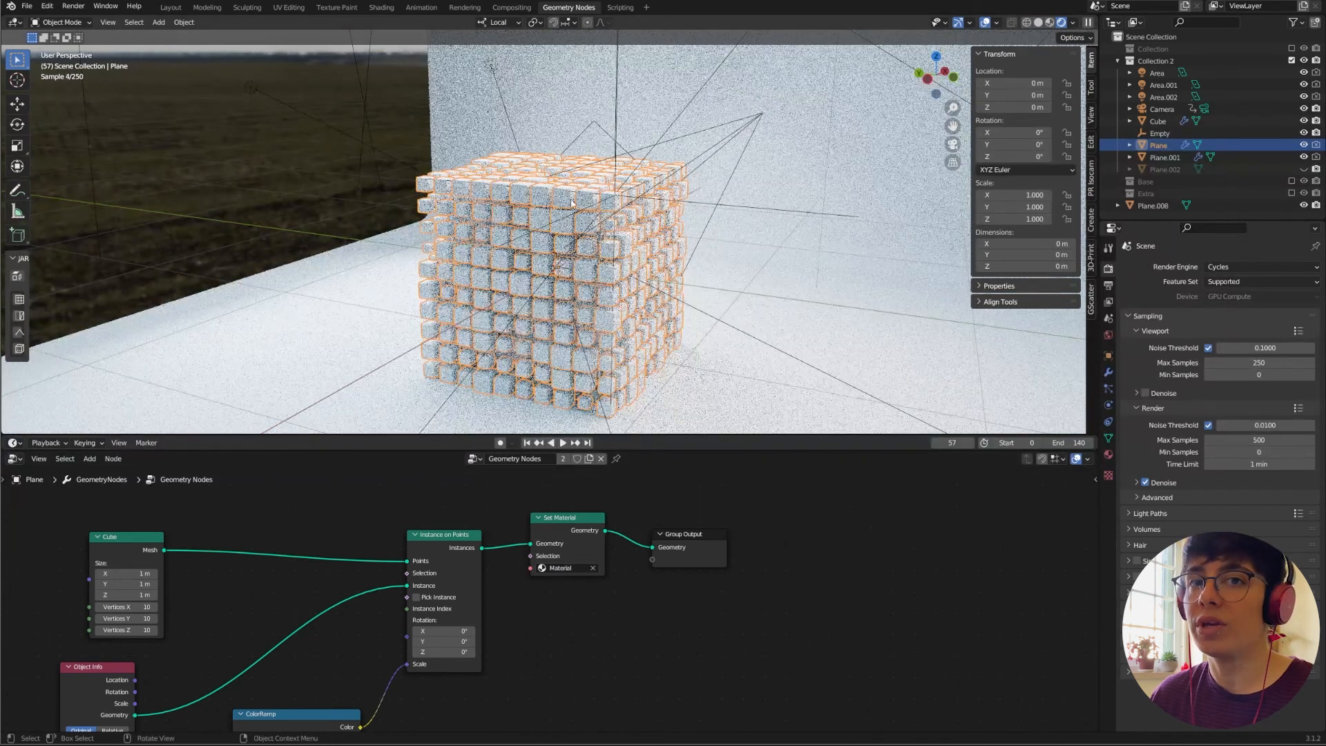
click(1020, 22)
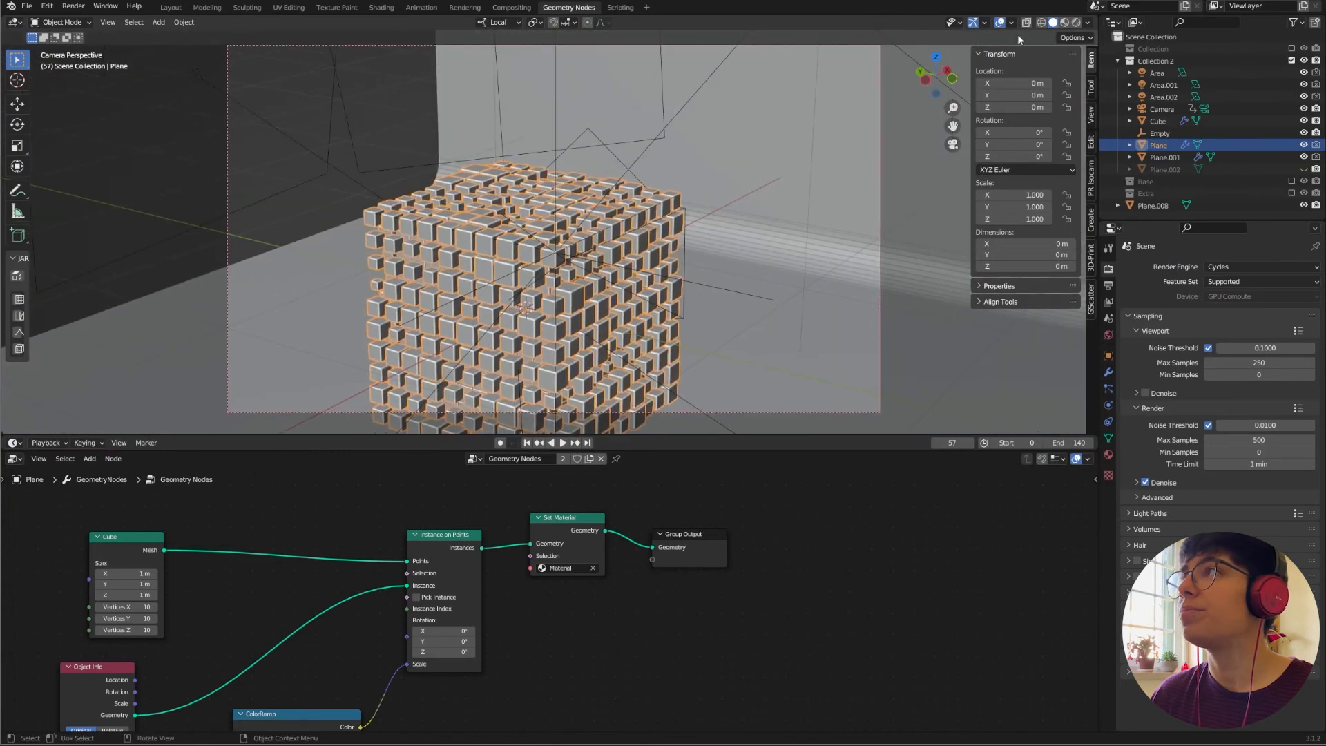
Preview the camera view rendered and show its 100 mm lens with depth of field on the Empty.
click(1066, 22)
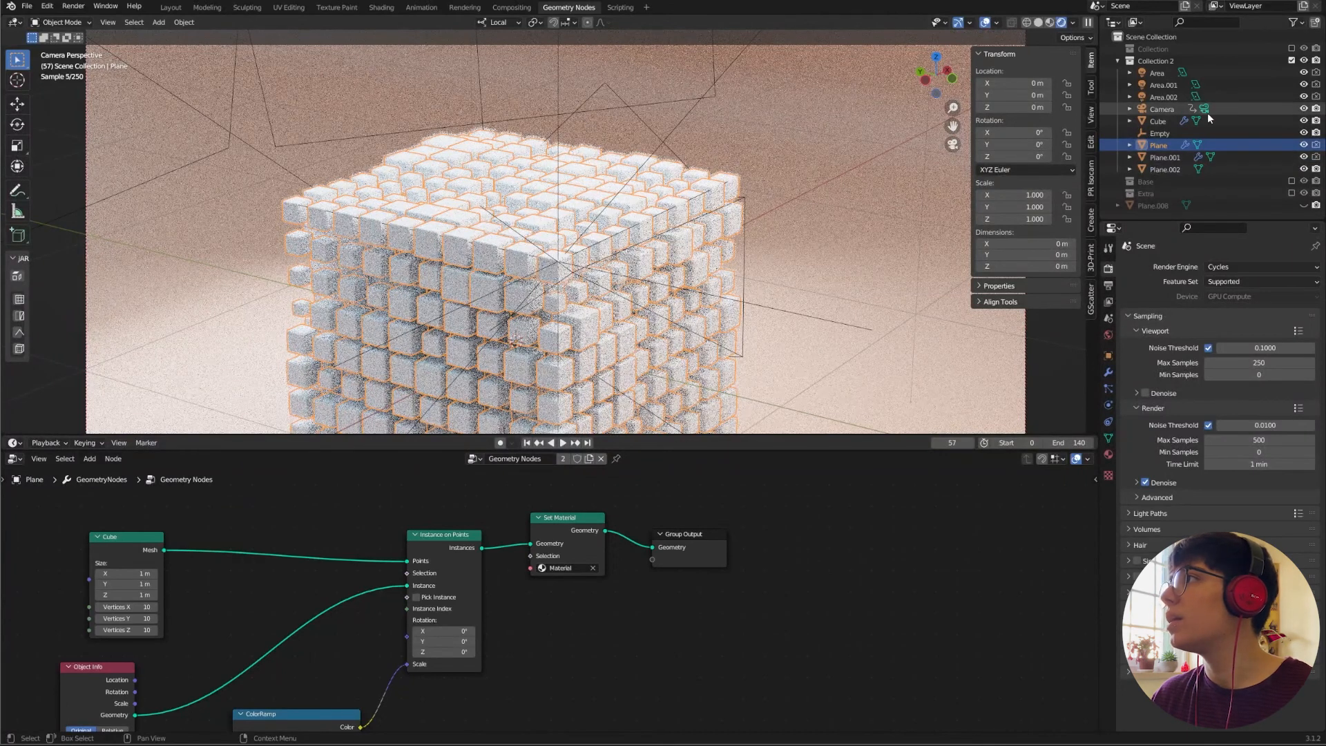
click(1161, 109)
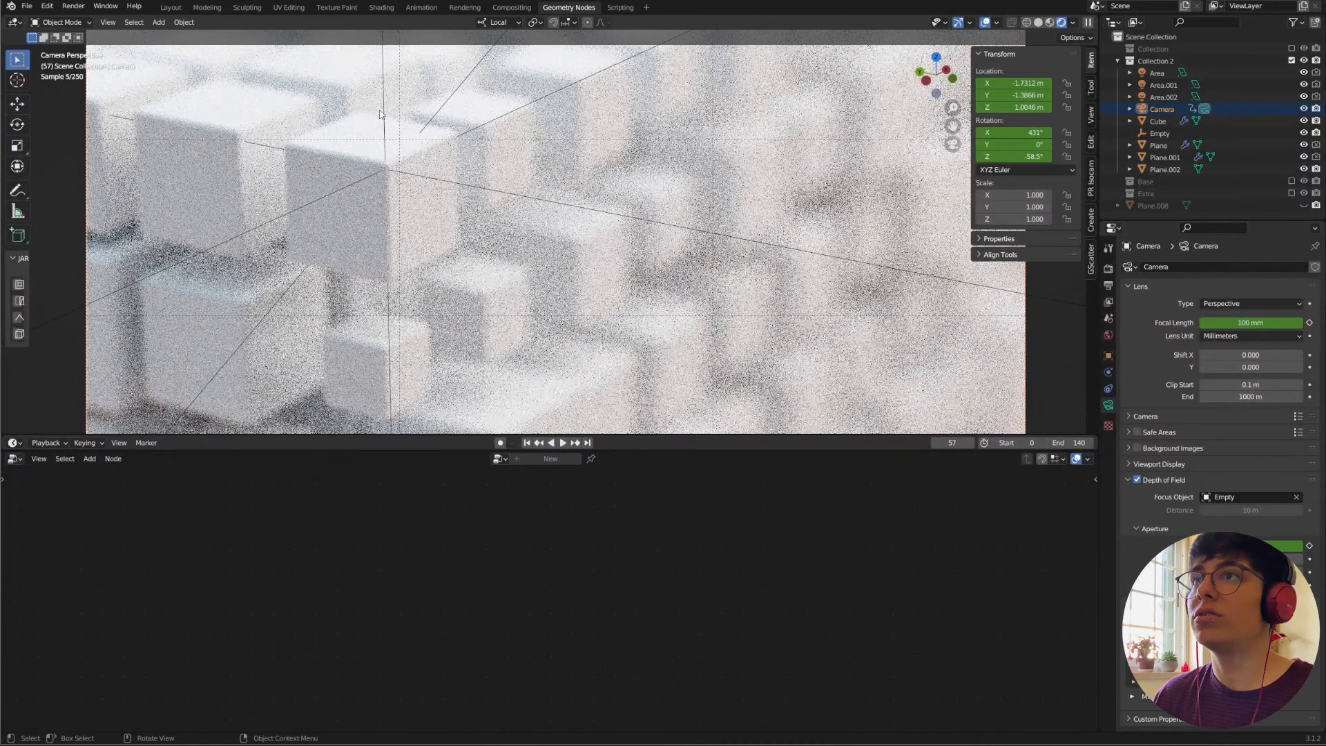
click(1159, 133)
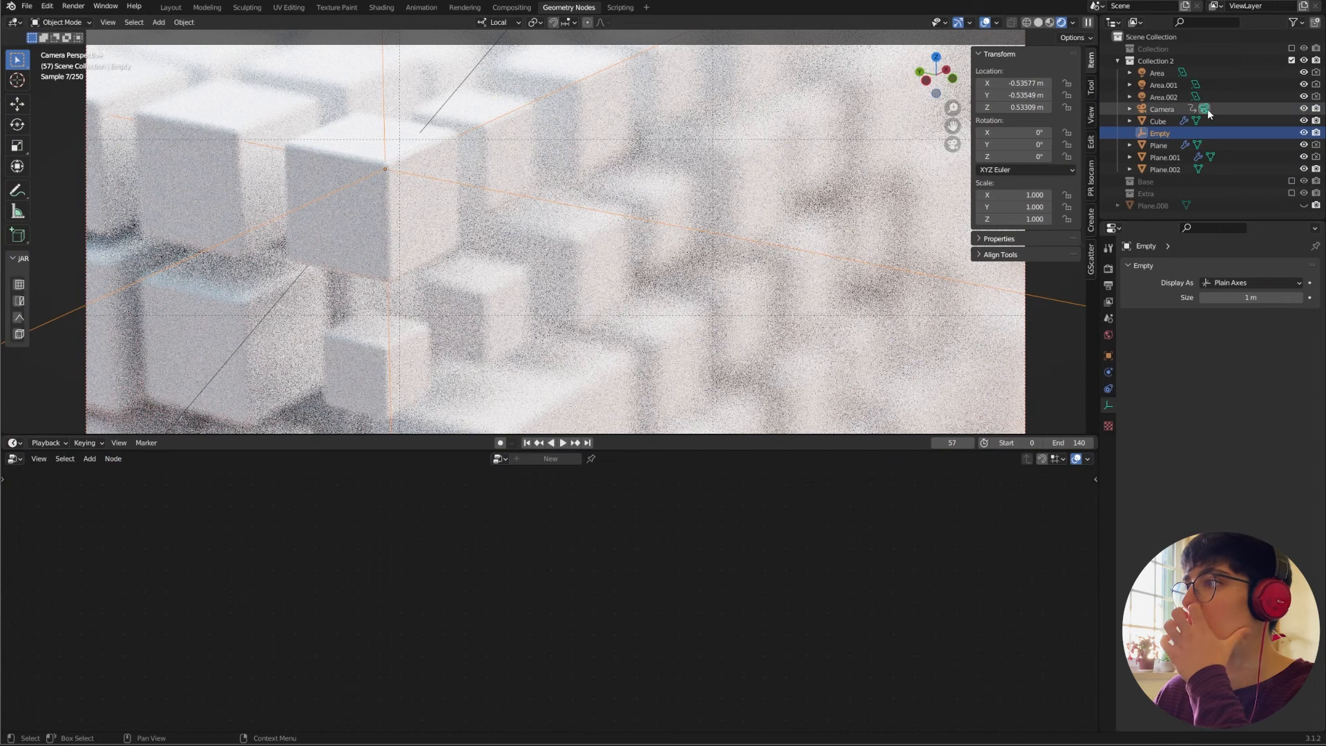
click(1162, 108)
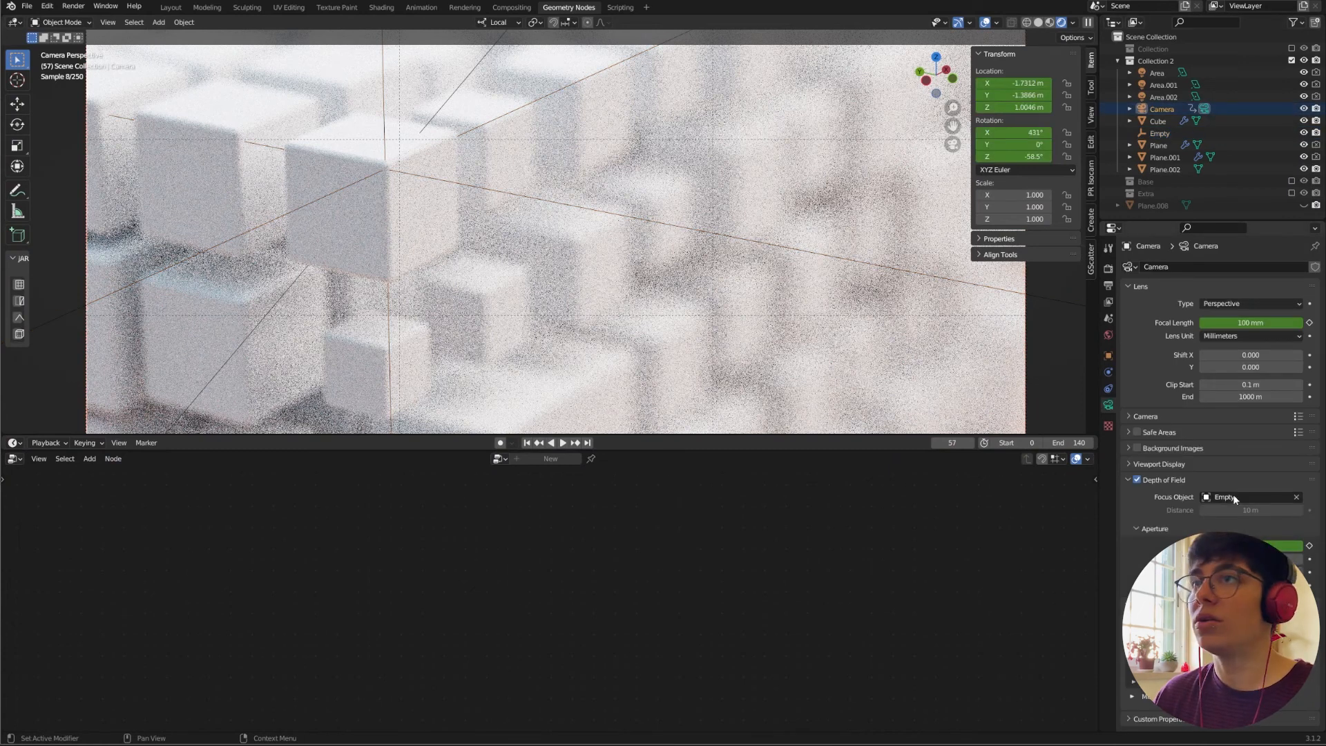
mouse_move(1232, 496)
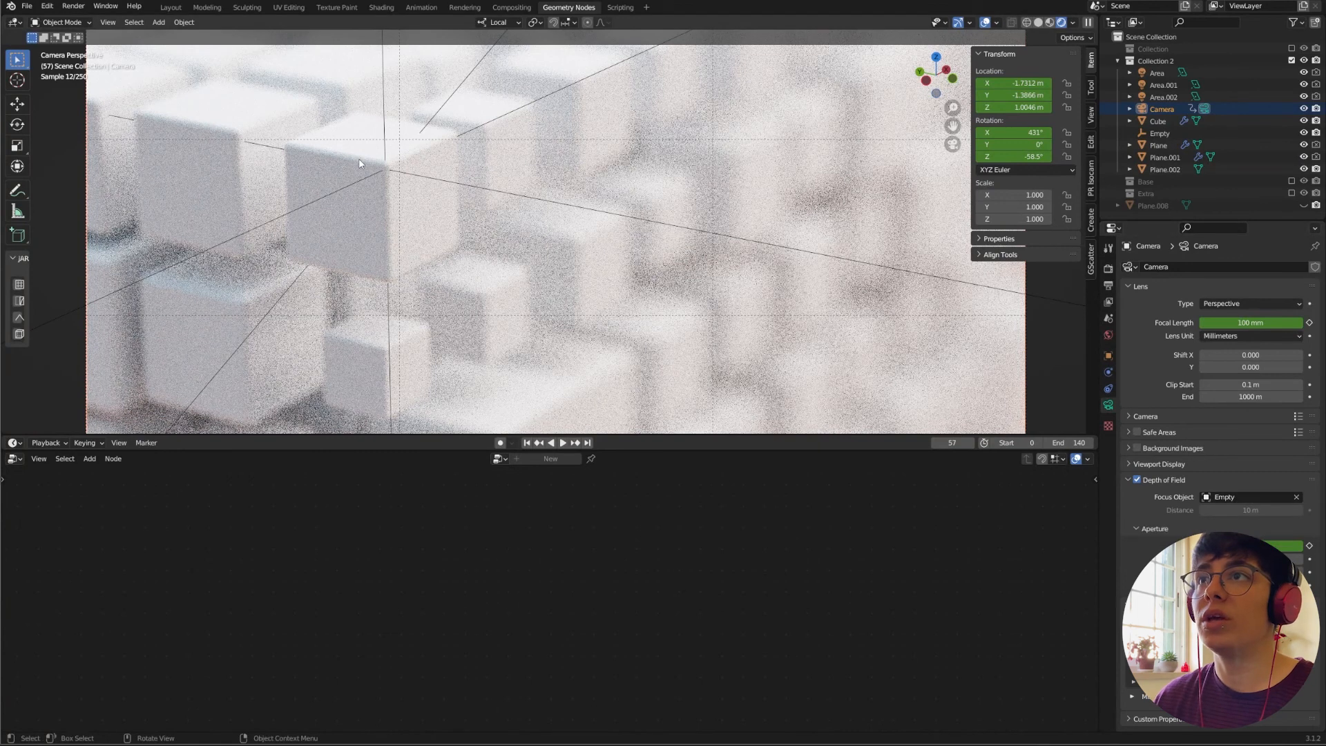
mouse_move(323, 195)
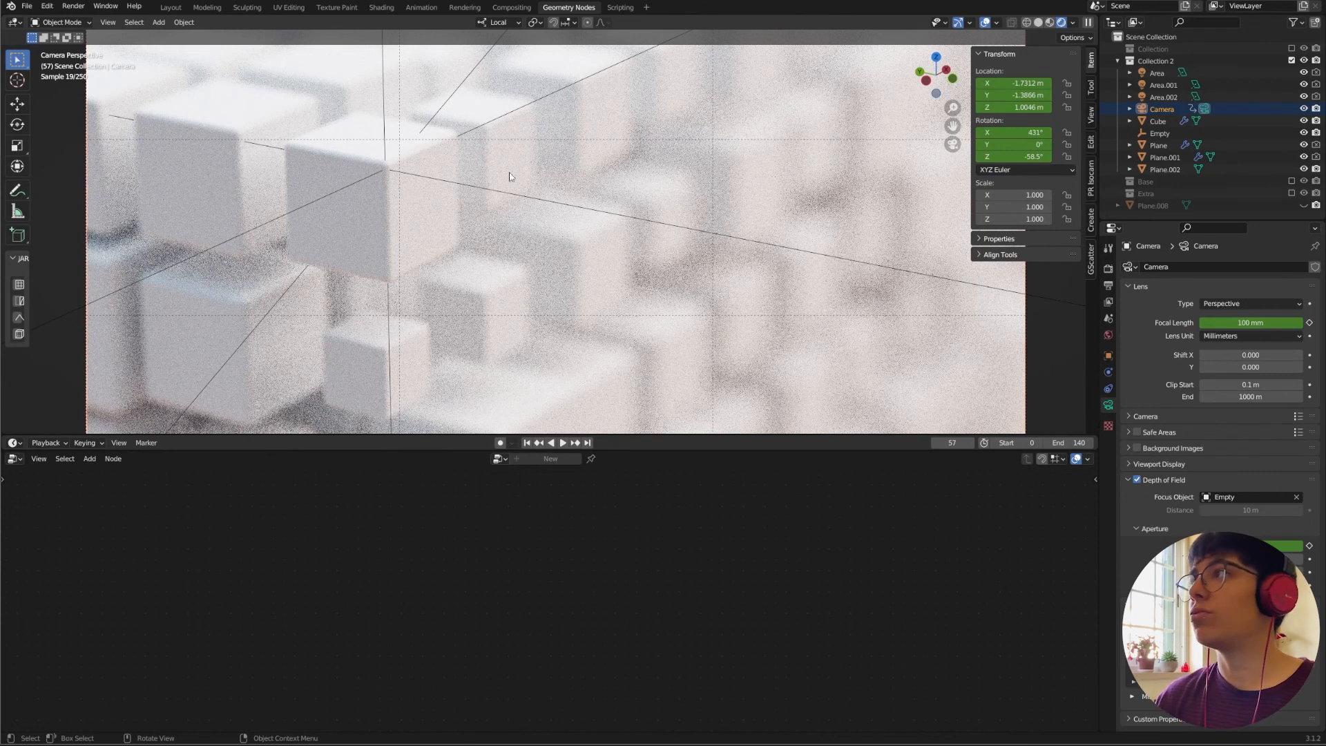
click(1243, 496)
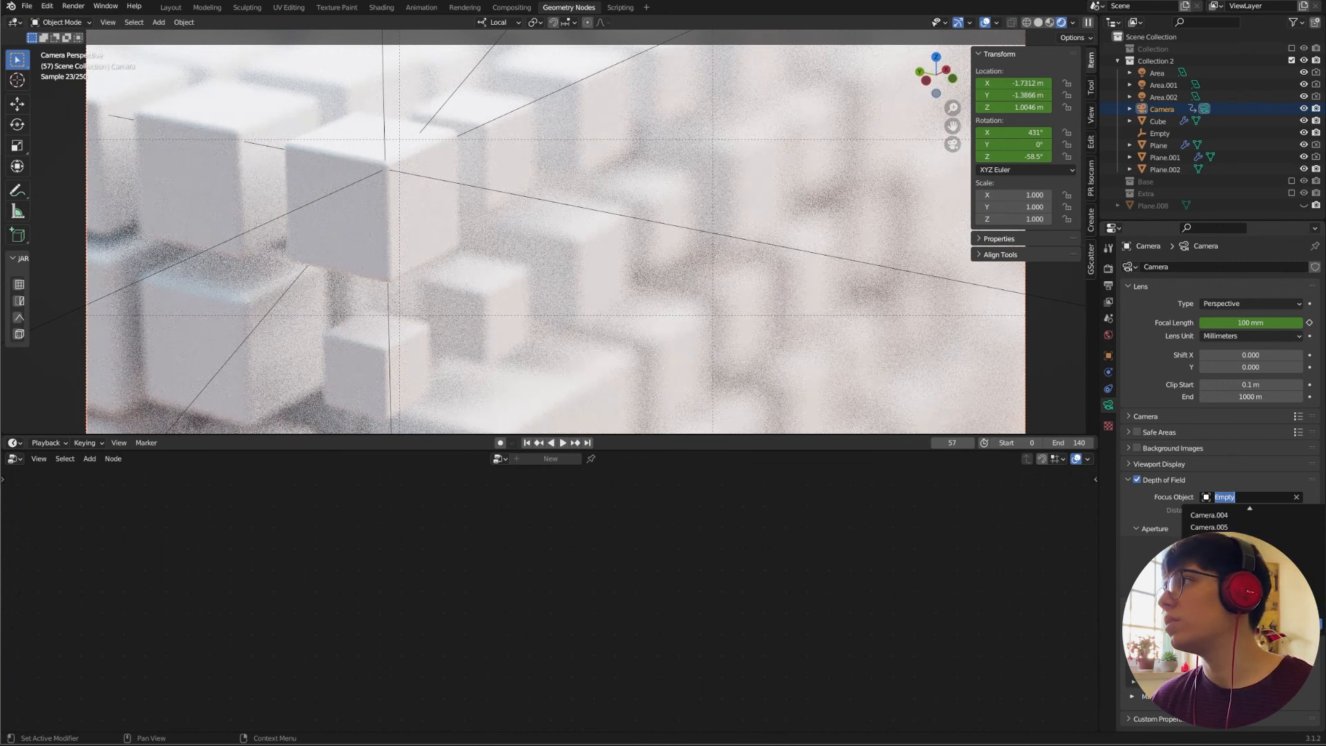
click(1223, 496)
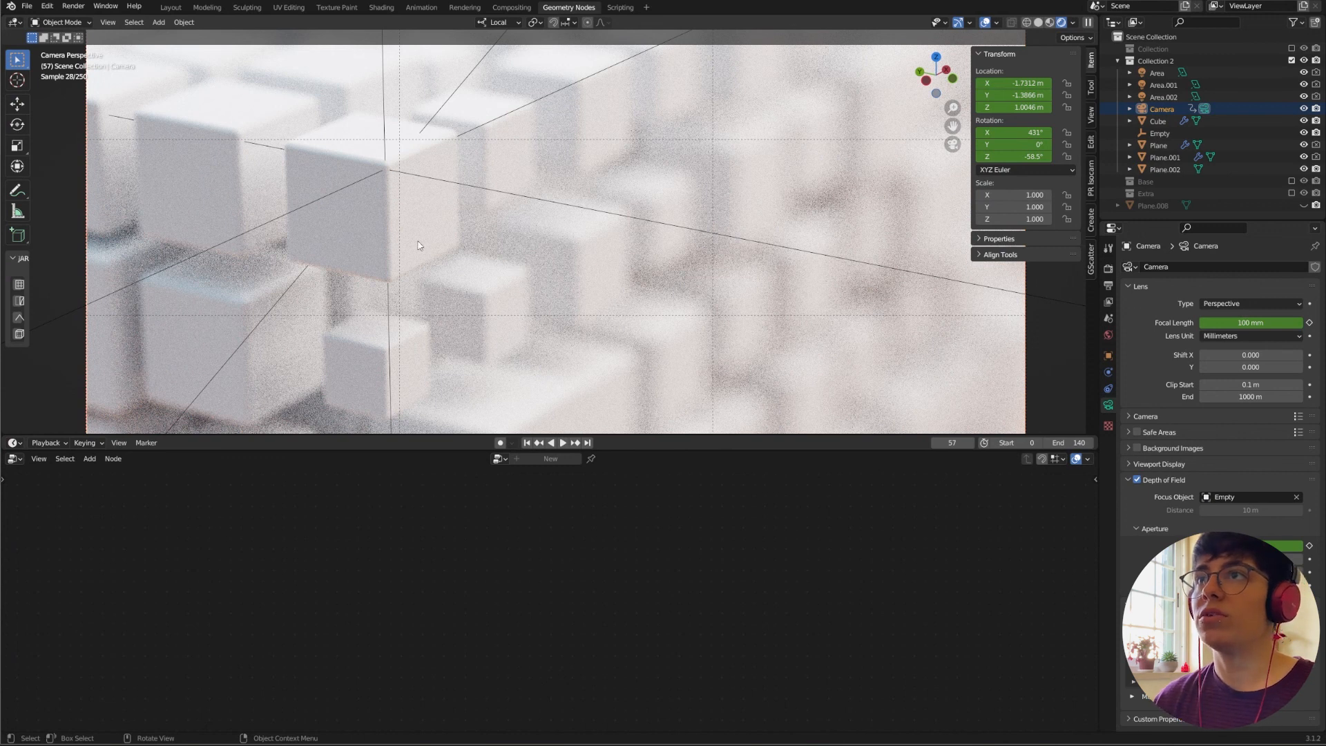
scroll(down, 3)
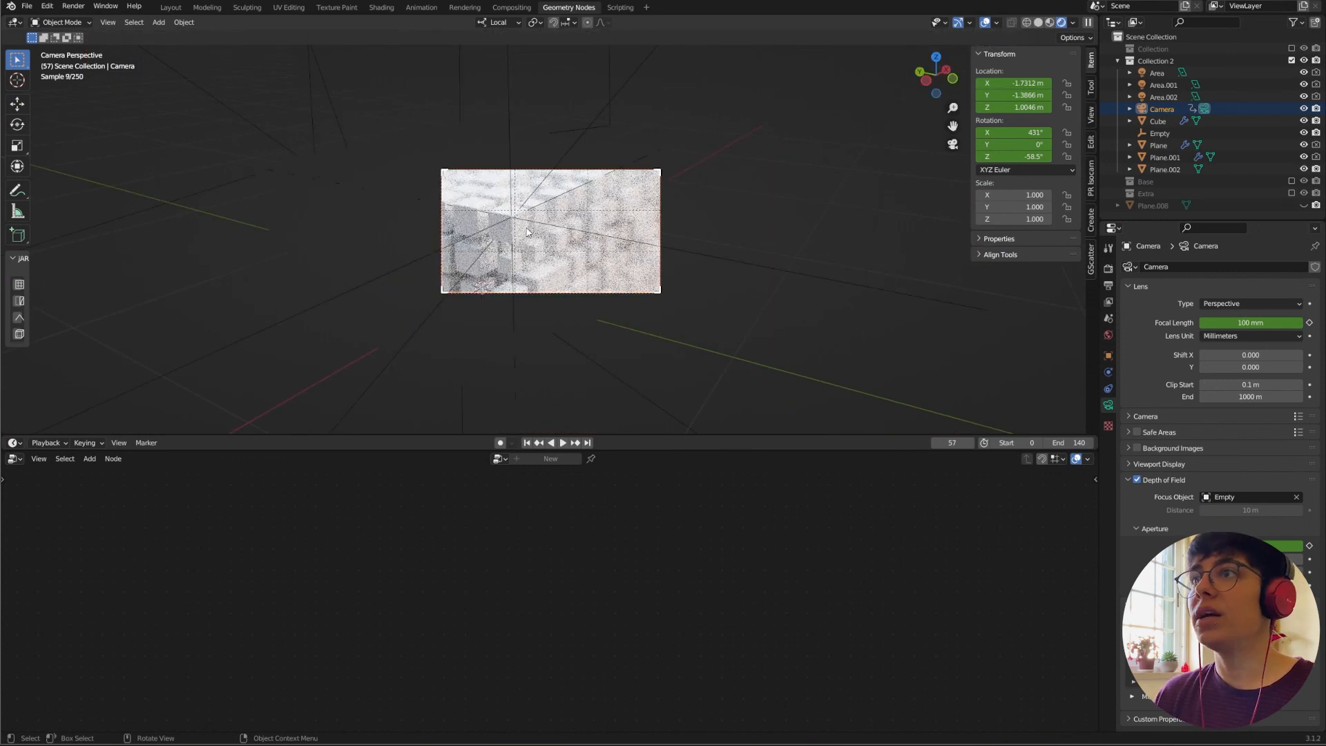
Exclude Collection 2 from the view layer and include the Base collection instead.
click(1291, 59)
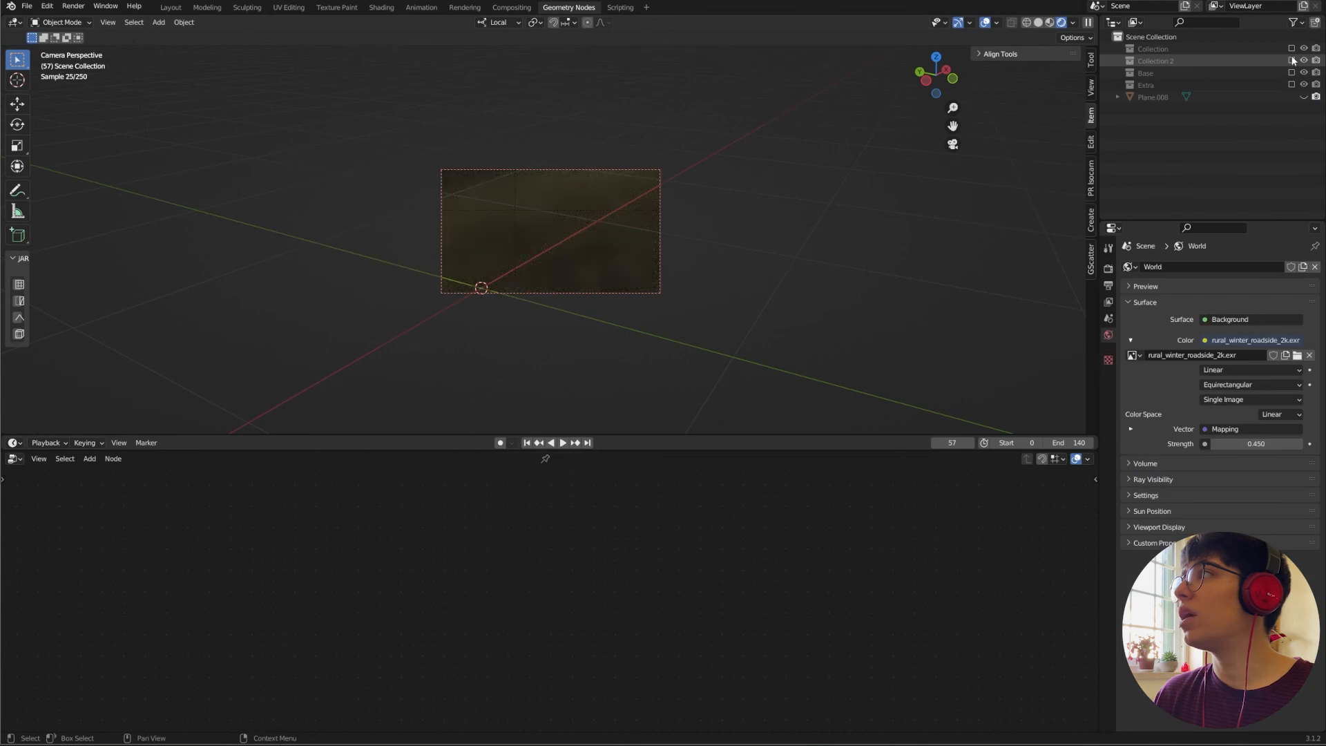
click(1292, 73)
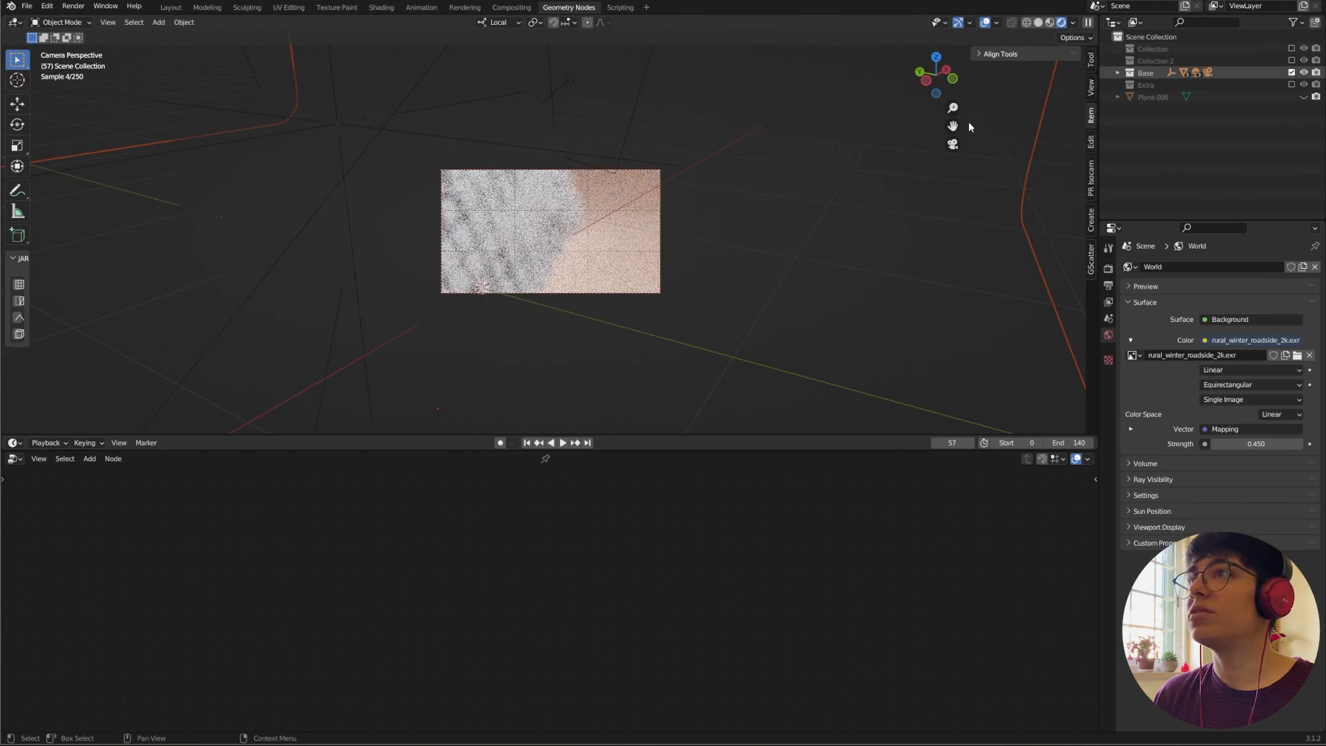